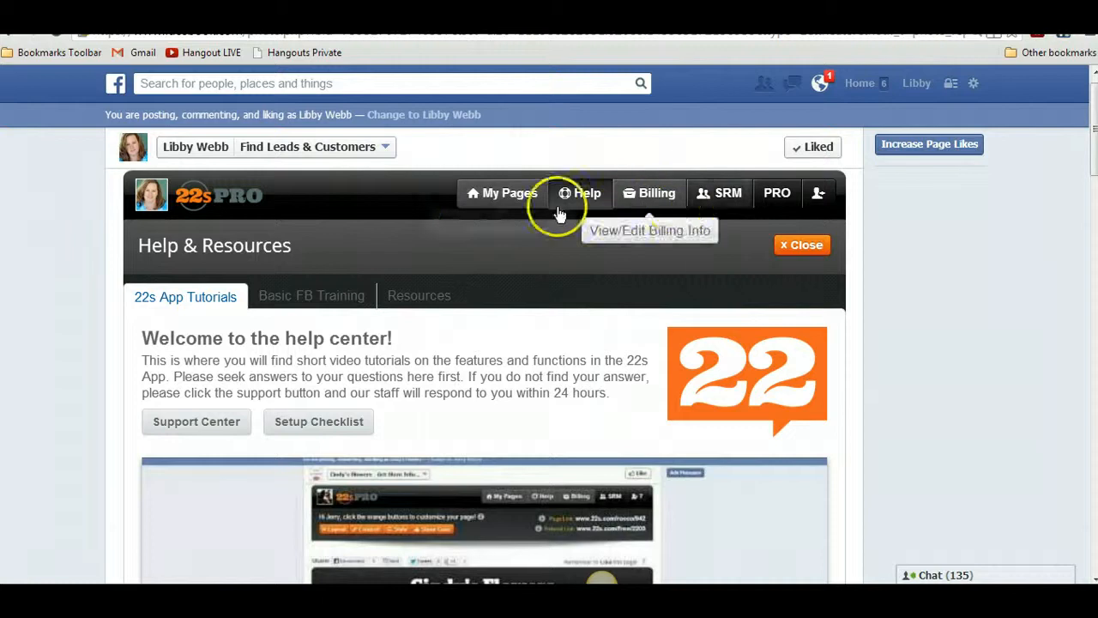
mouse_move(587, 193)
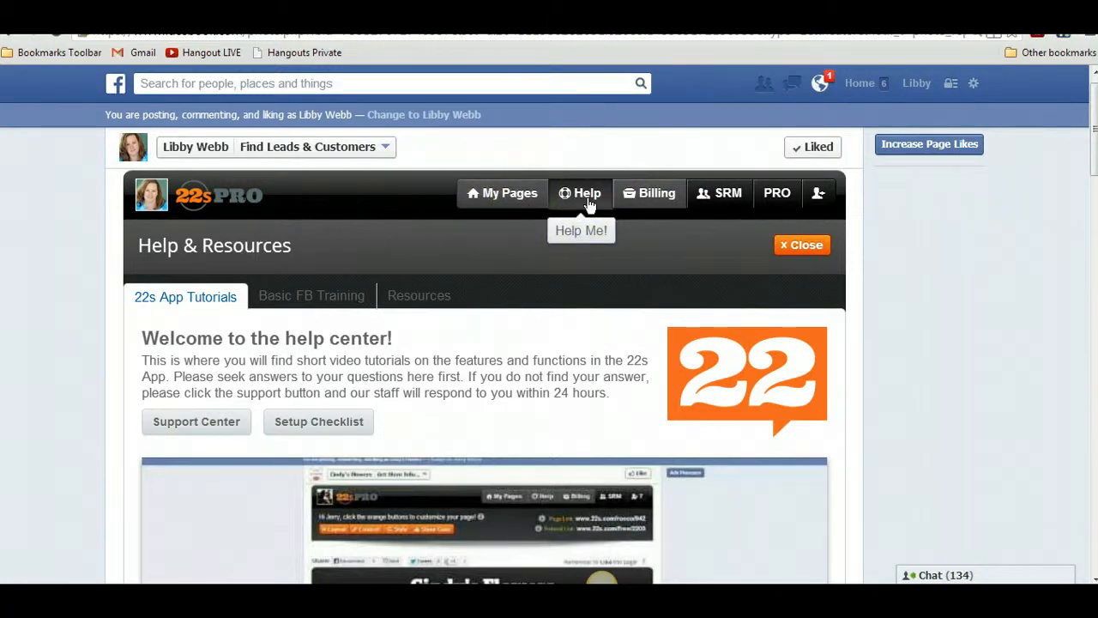
mouse_move(305, 300)
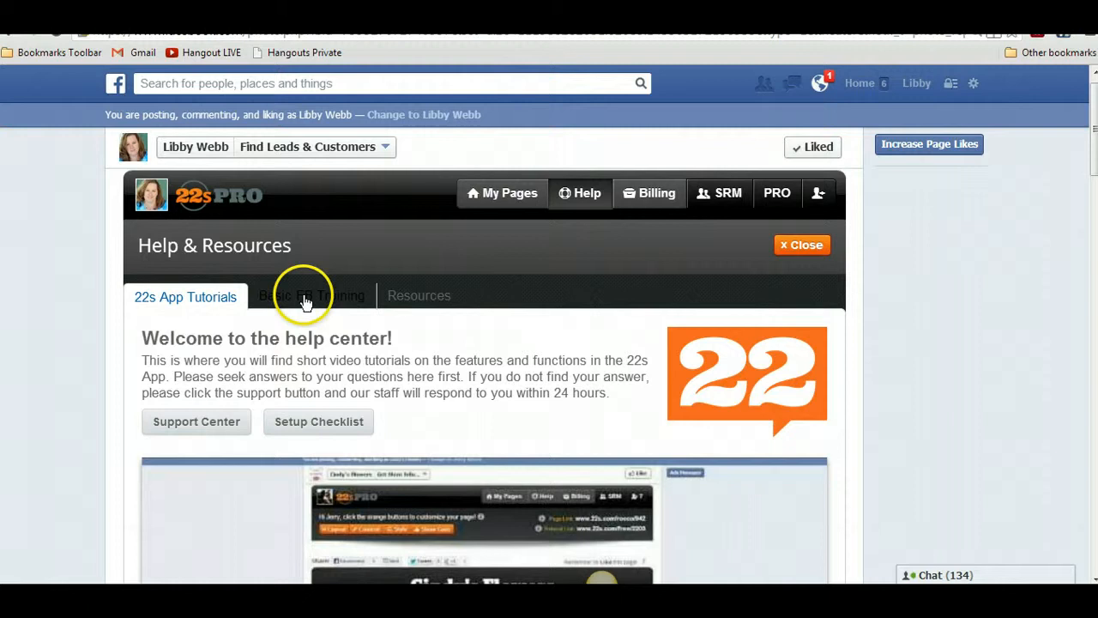
mouse_move(223, 333)
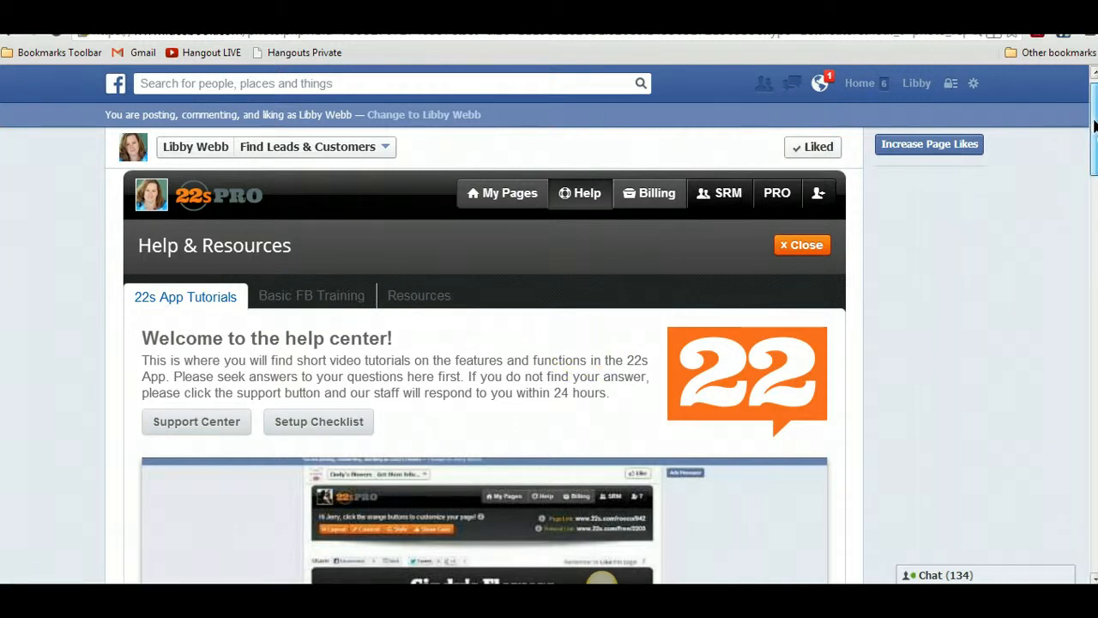
Browse the Basic FB Training tab's profile, fan page and app overviews and numbered video lessons.
scroll(down, 3)
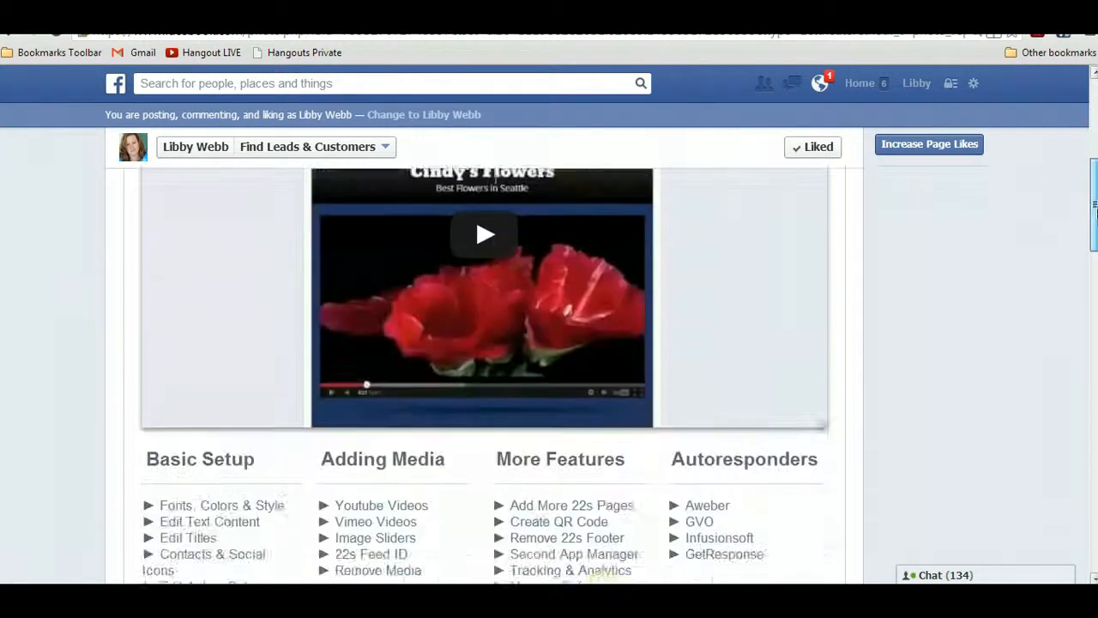
scroll(down, 3)
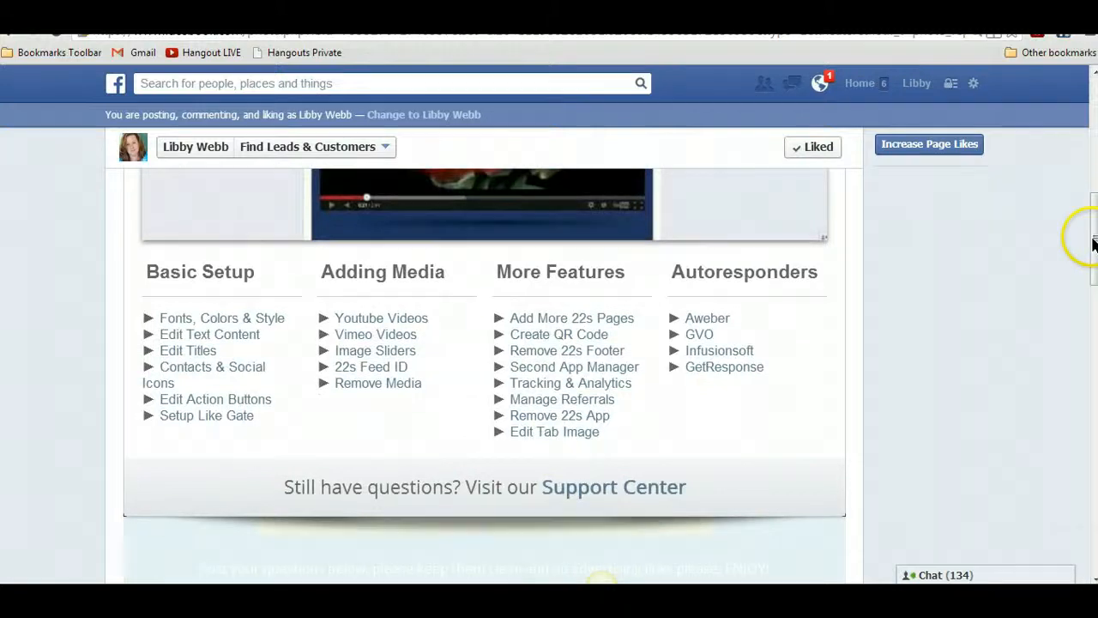
mouse_move(484, 455)
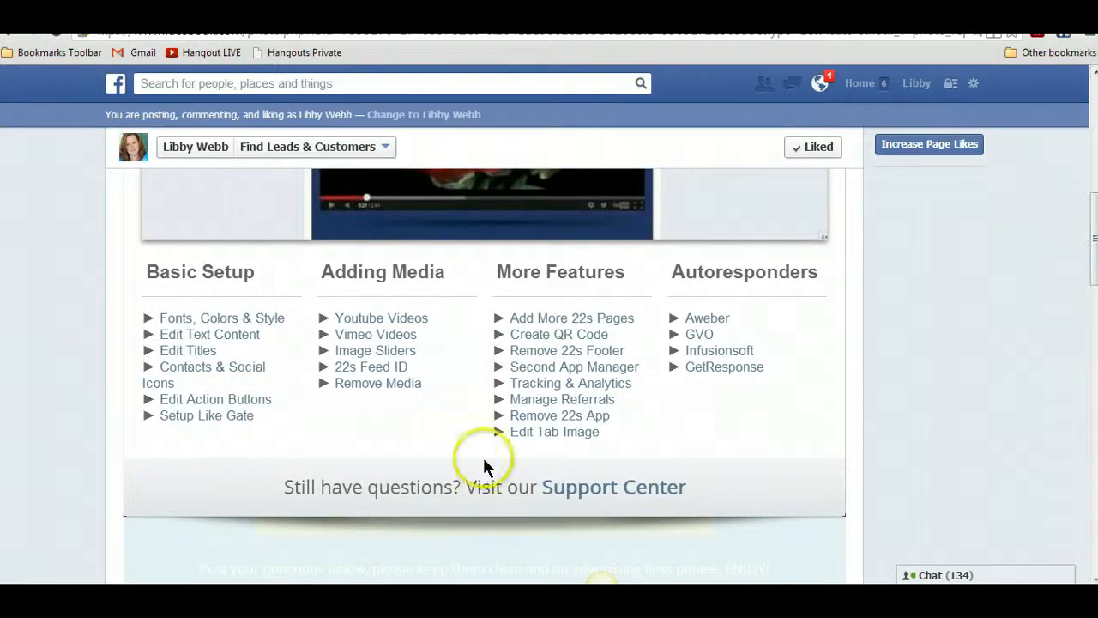
mouse_move(626, 347)
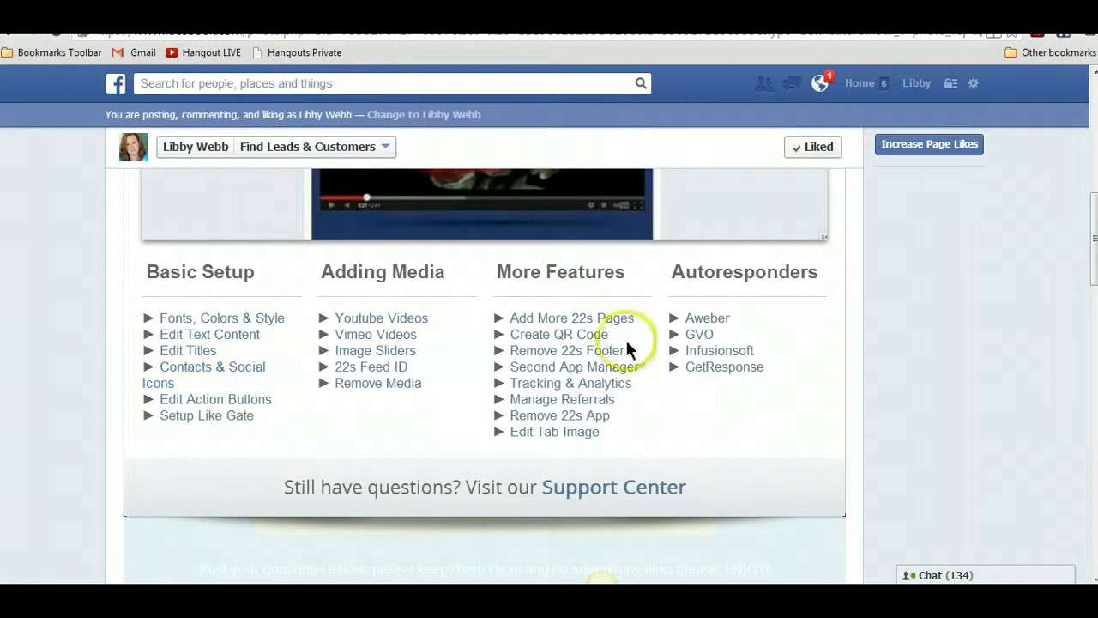
scroll(up, 3)
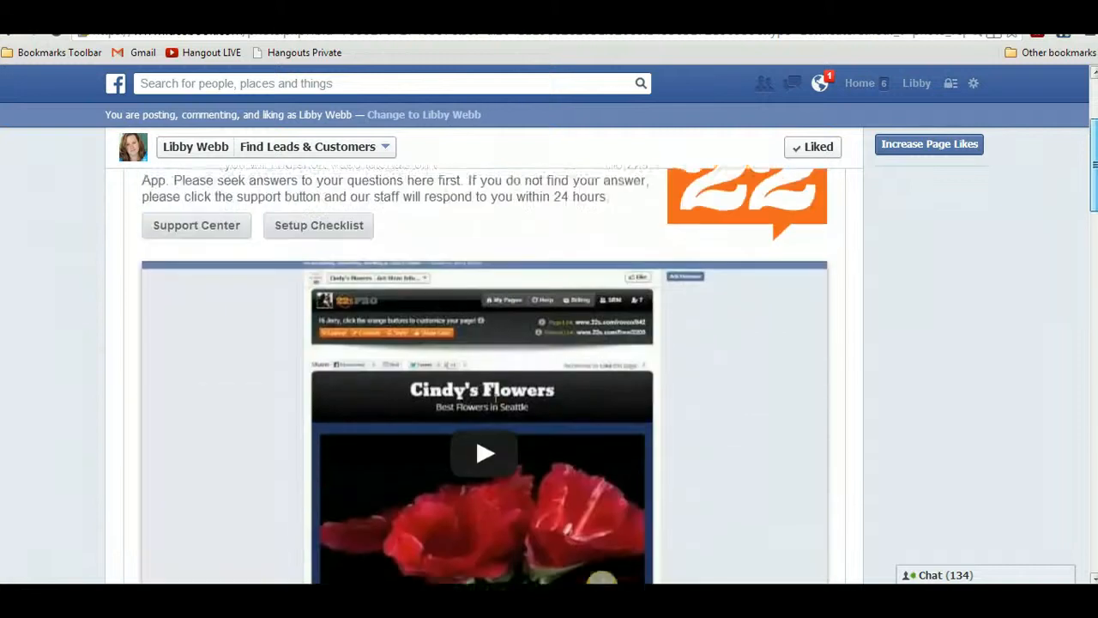
scroll(up, 3)
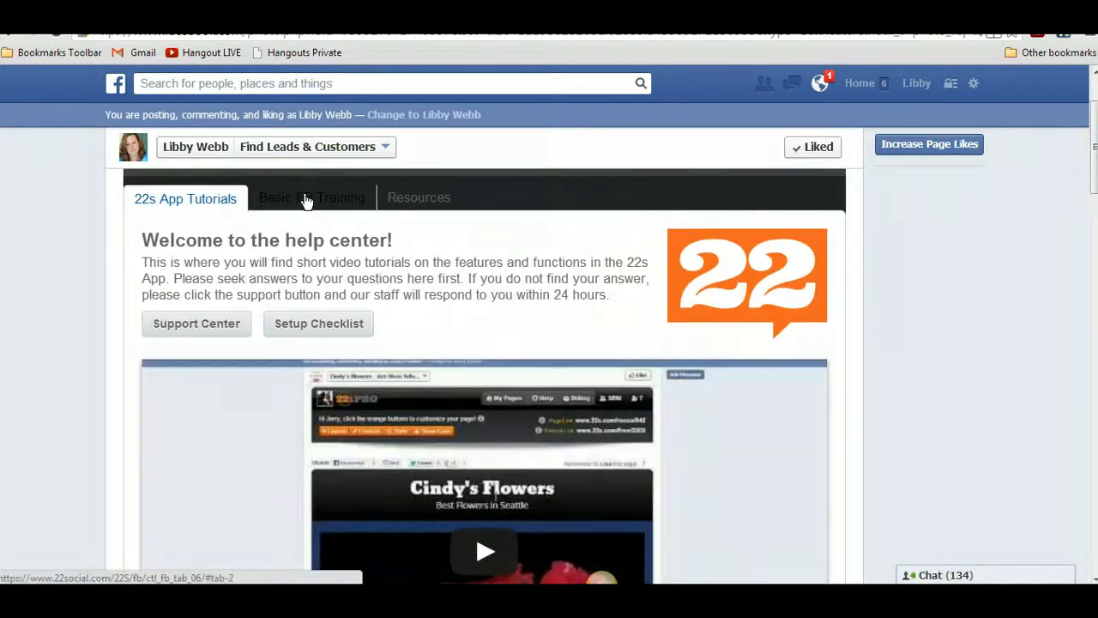
click(312, 197)
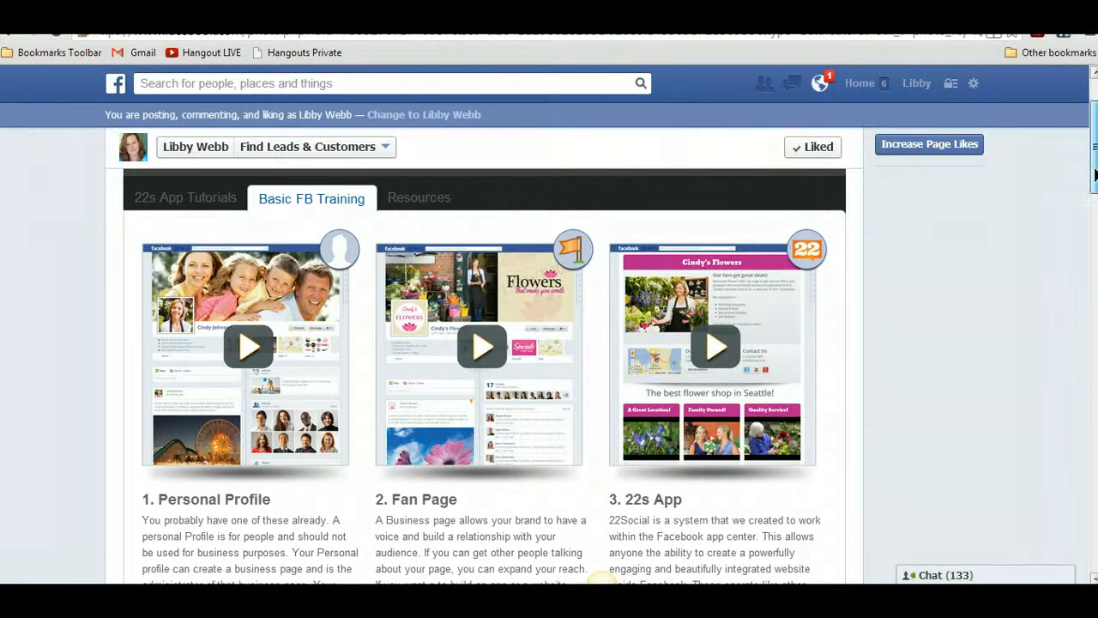
scroll(down, 3)
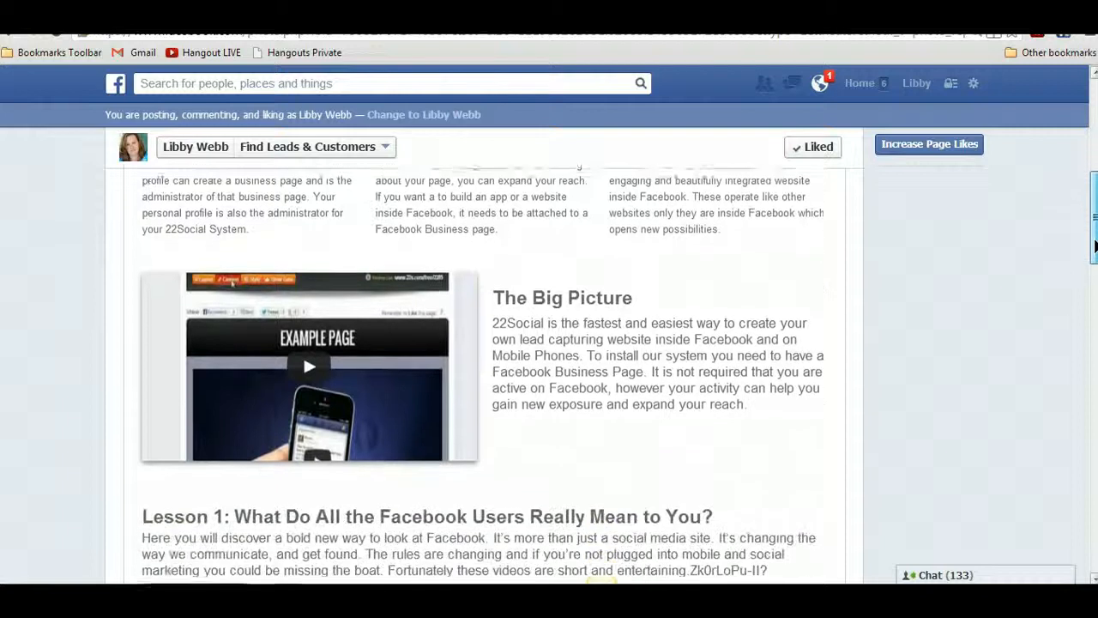
scroll(down, 3)
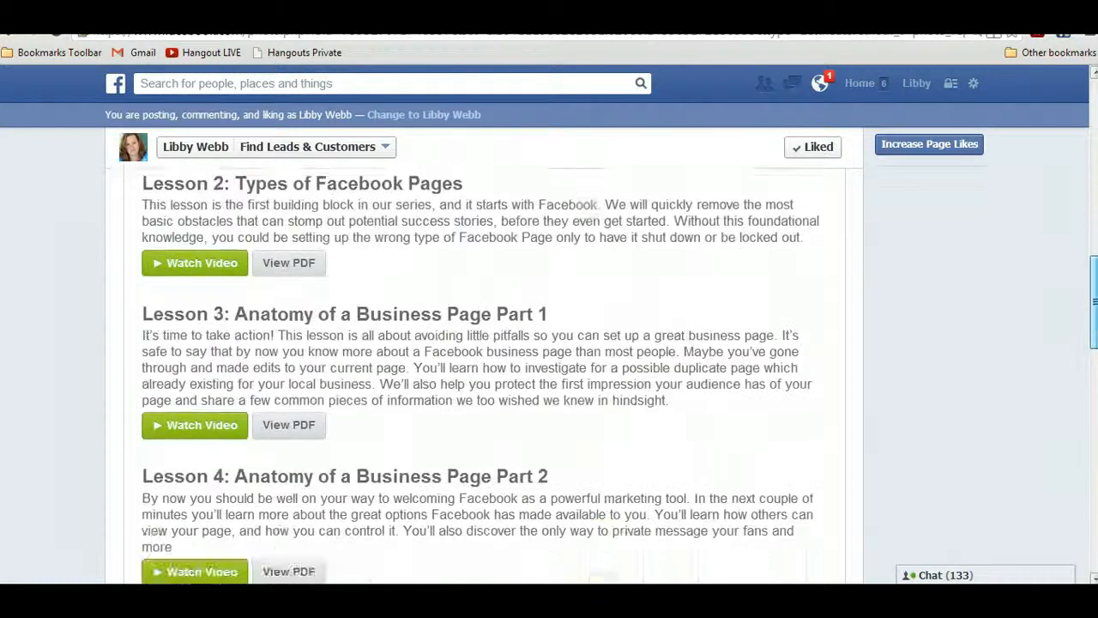
scroll(down, 3)
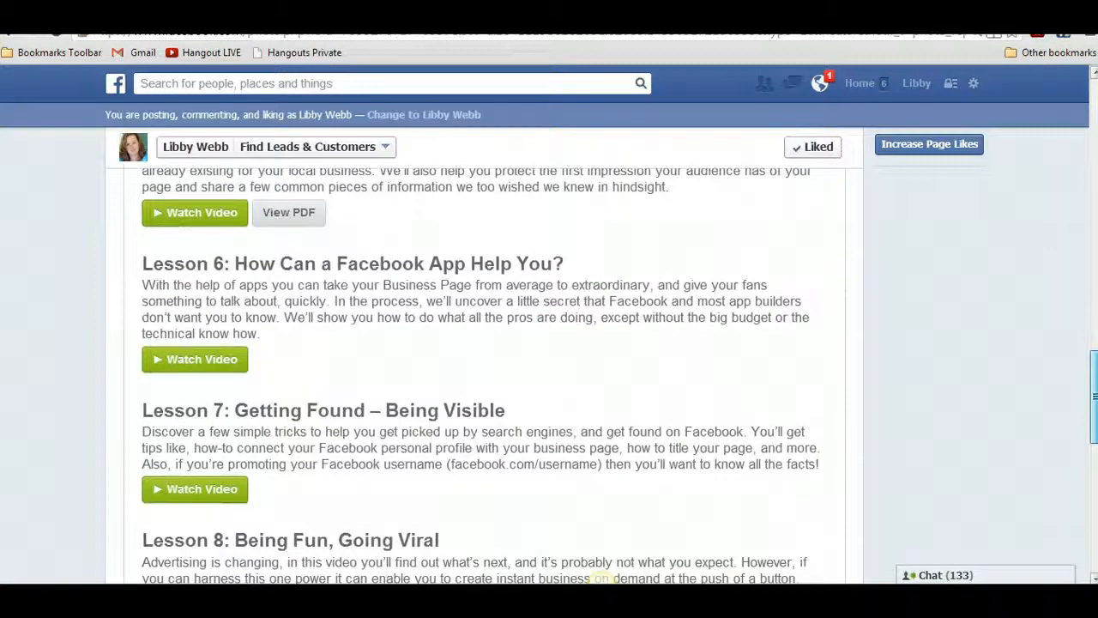
scroll(up, 3)
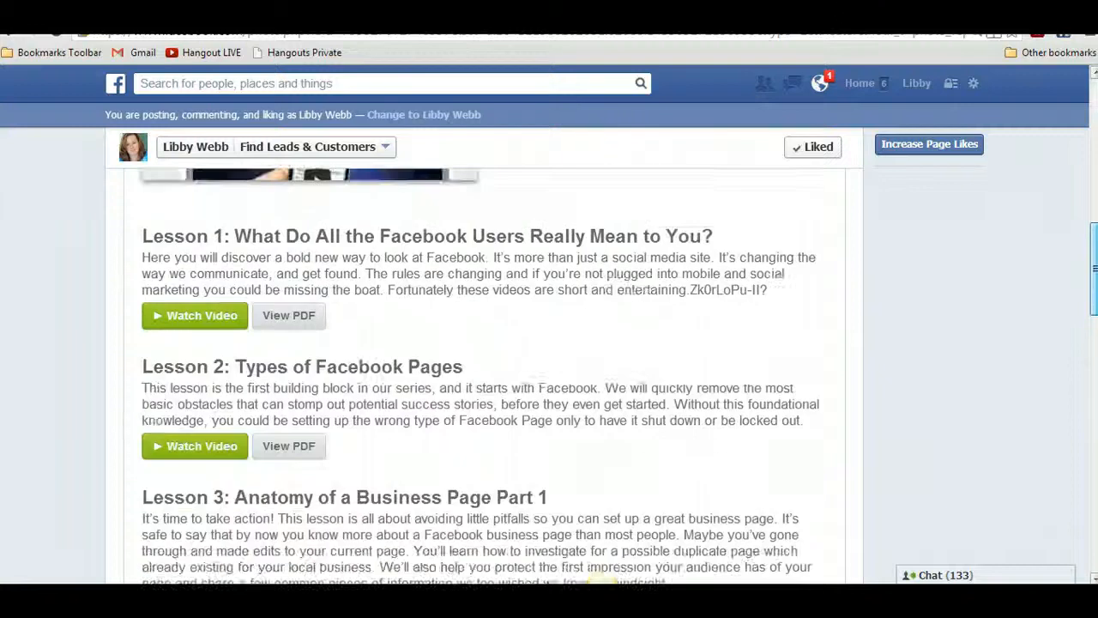
scroll(up, 3)
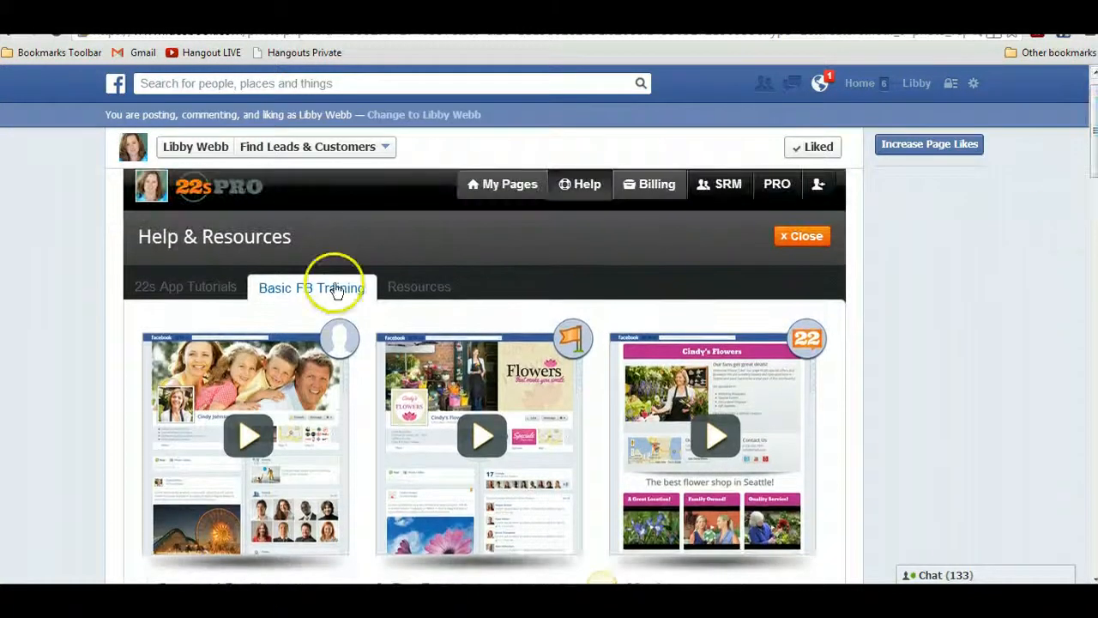
Show the Resources section offering tab images, timeline covers and promotional post images.
click(418, 287)
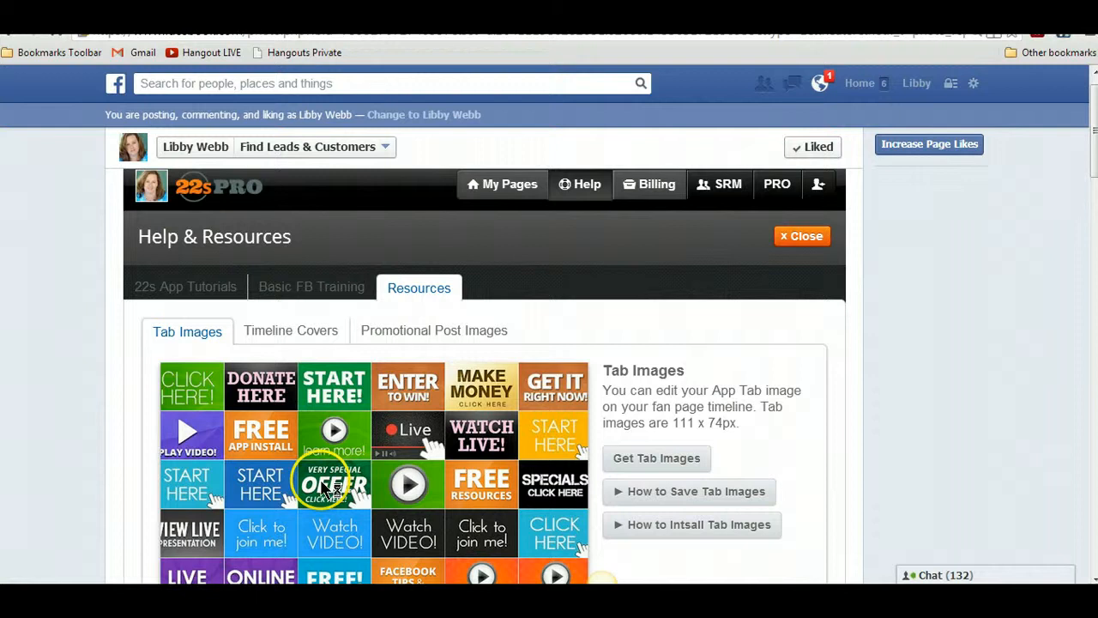
mouse_move(386, 425)
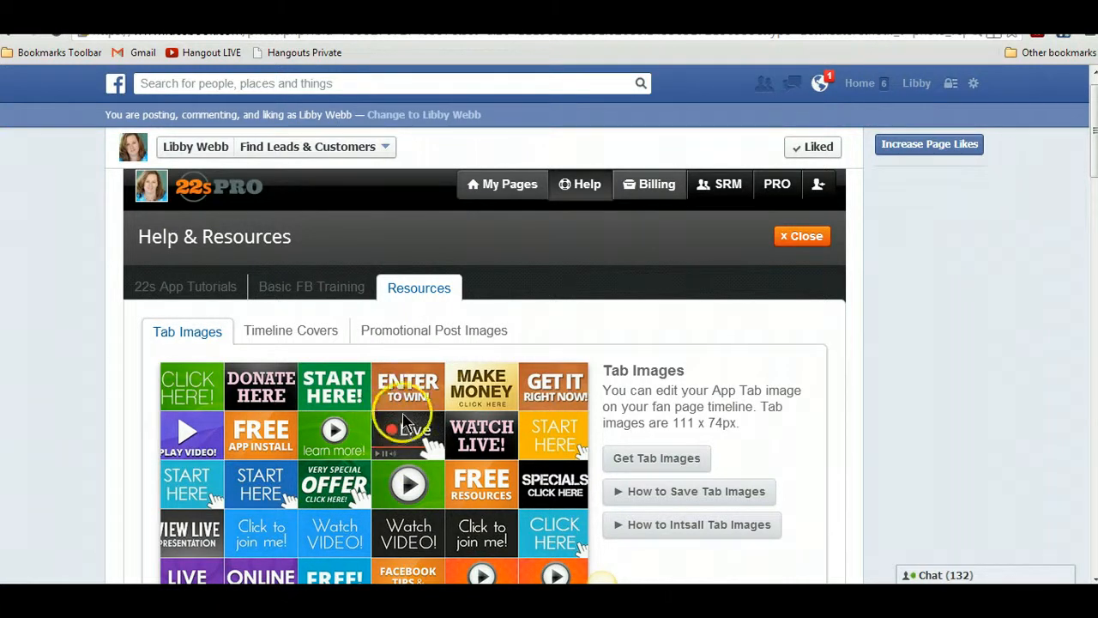
mouse_move(463, 437)
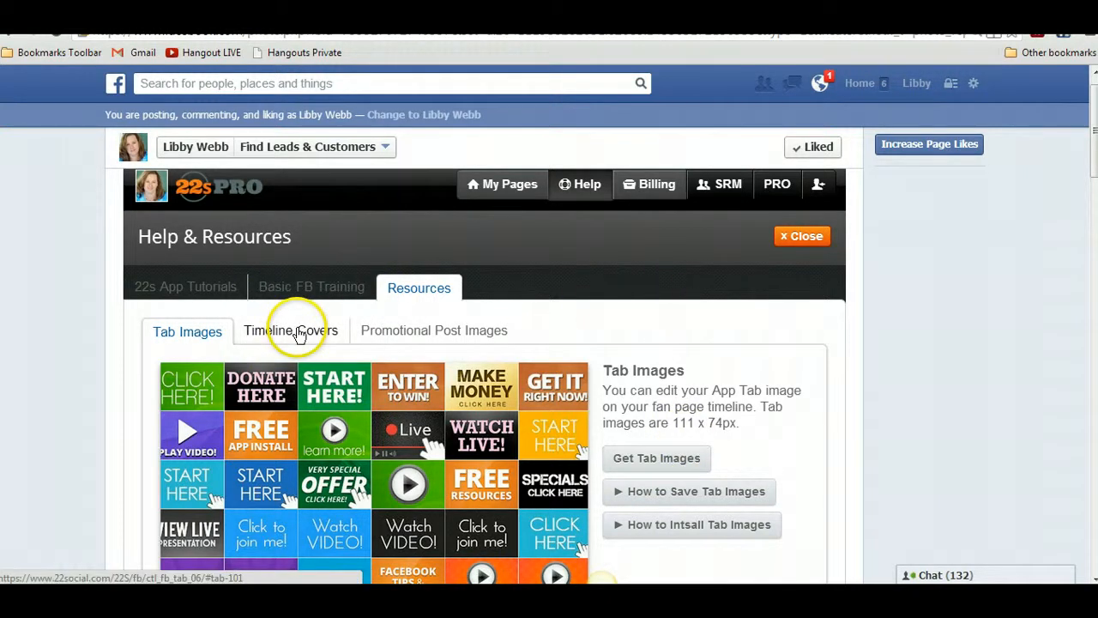
Review the Timeline Covers resources, then the ready-made Promotional Post Images.
click(289, 329)
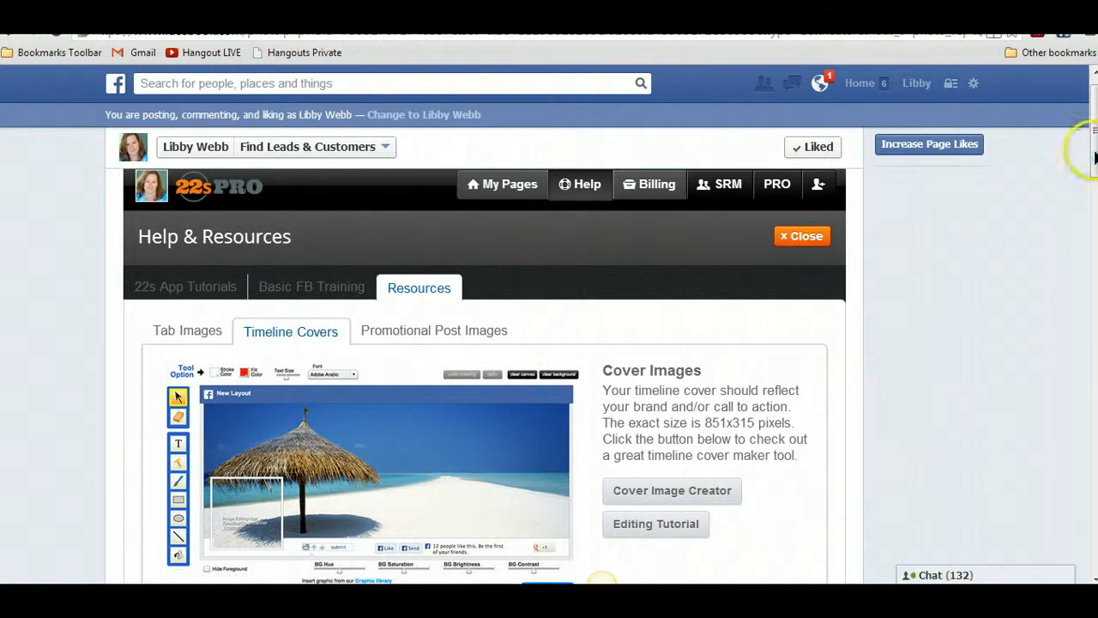
scroll(down, 3)
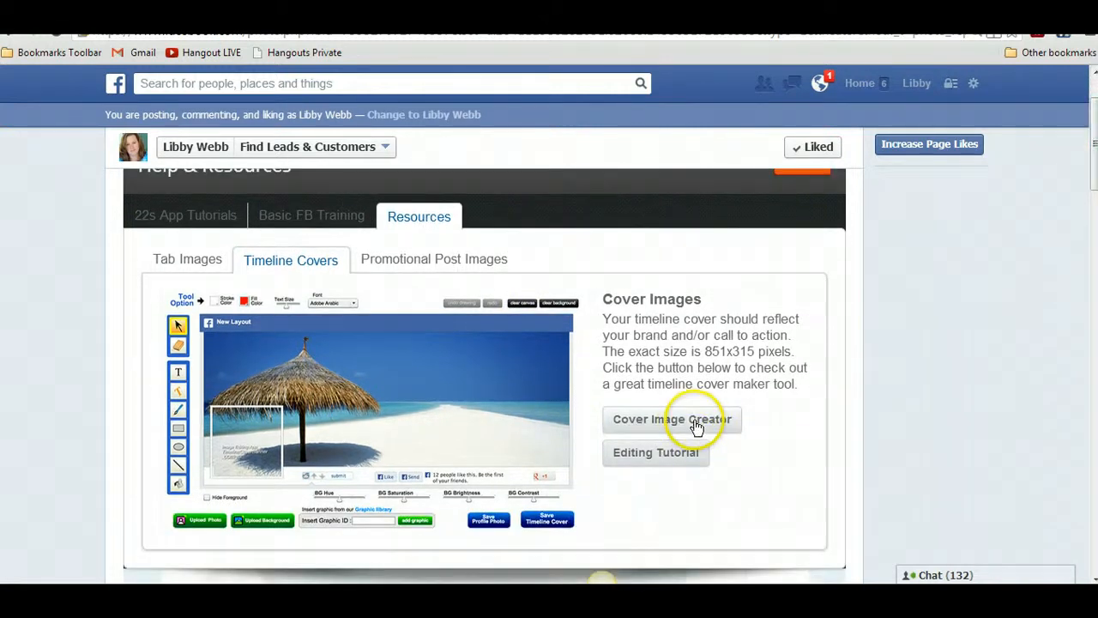
mouse_move(415, 394)
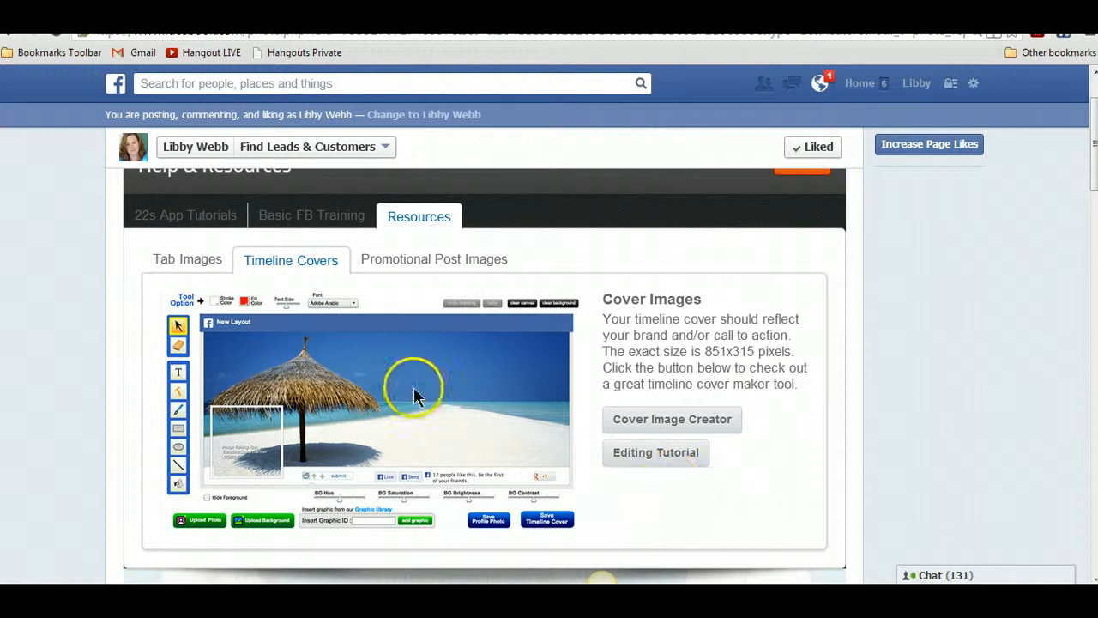
click(432, 261)
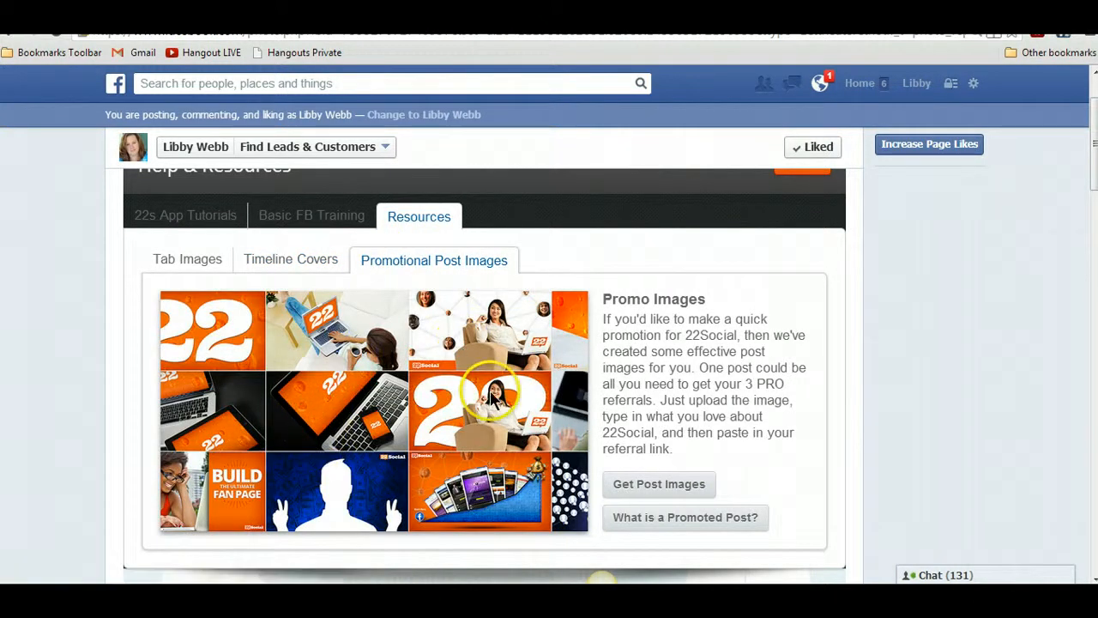
mouse_move(386, 374)
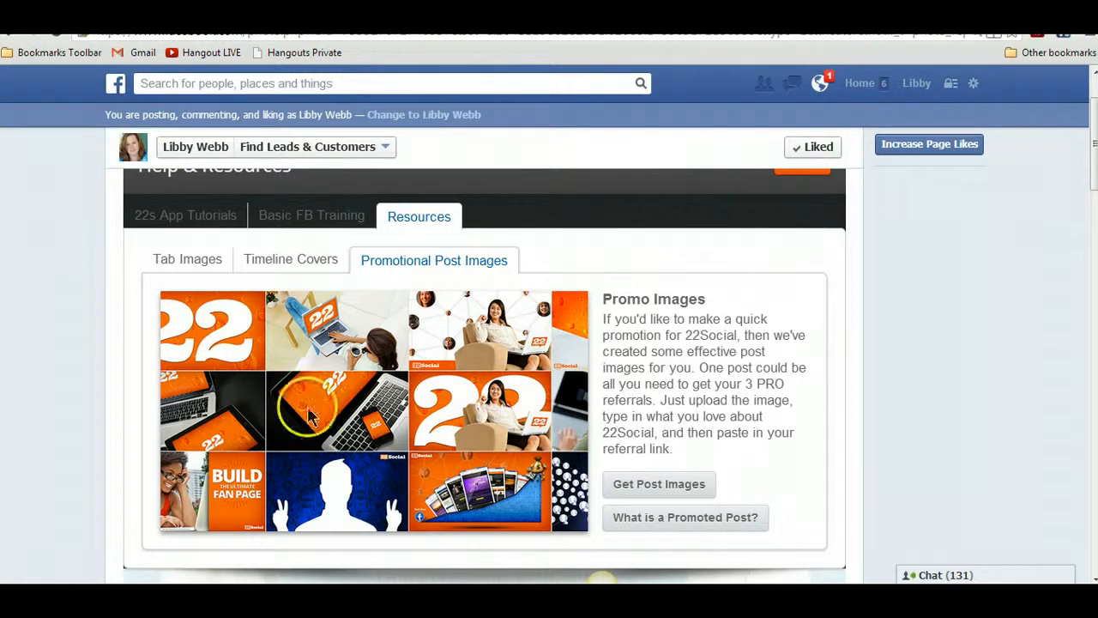
mouse_move(187, 257)
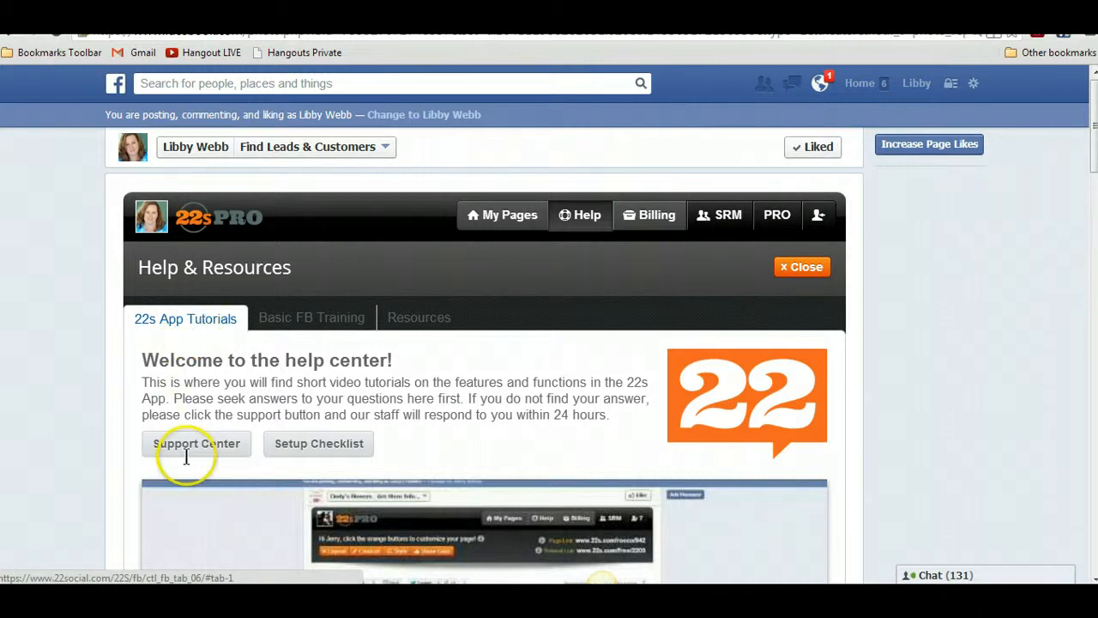
mouse_move(219, 453)
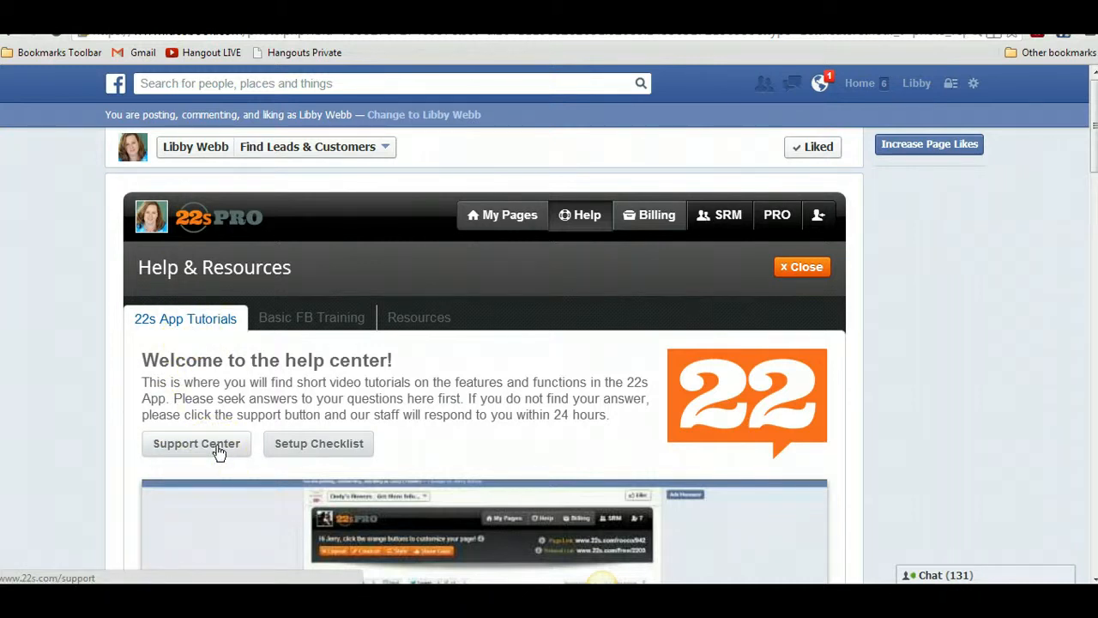
Go to the Support Center page from the 22s App Tutorials section.
click(195, 443)
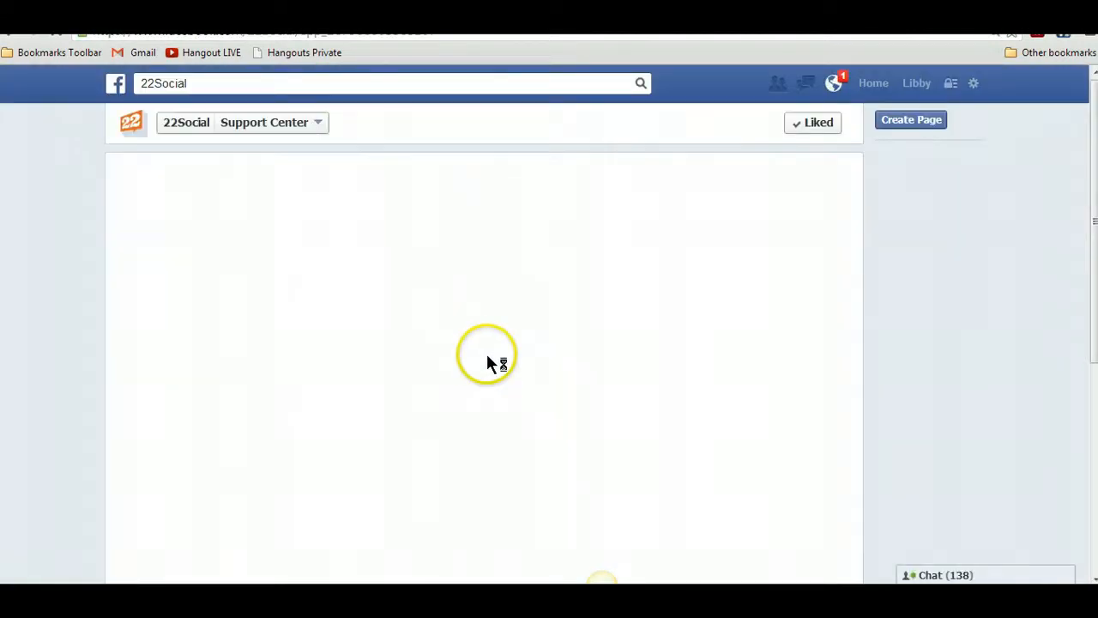
mouse_move(466, 340)
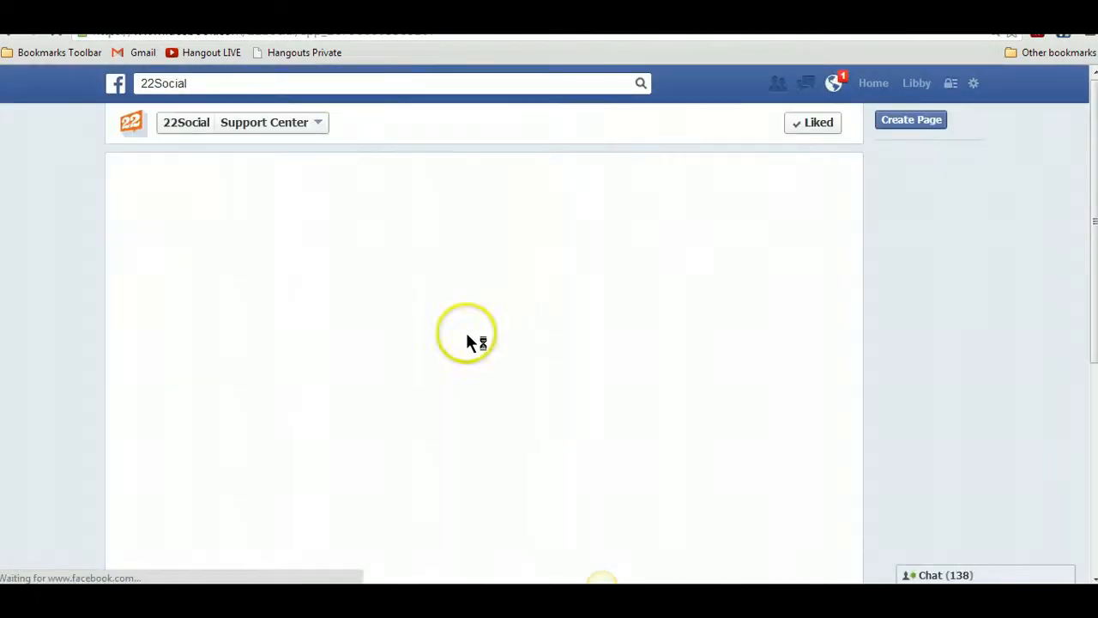
mouse_move(472, 317)
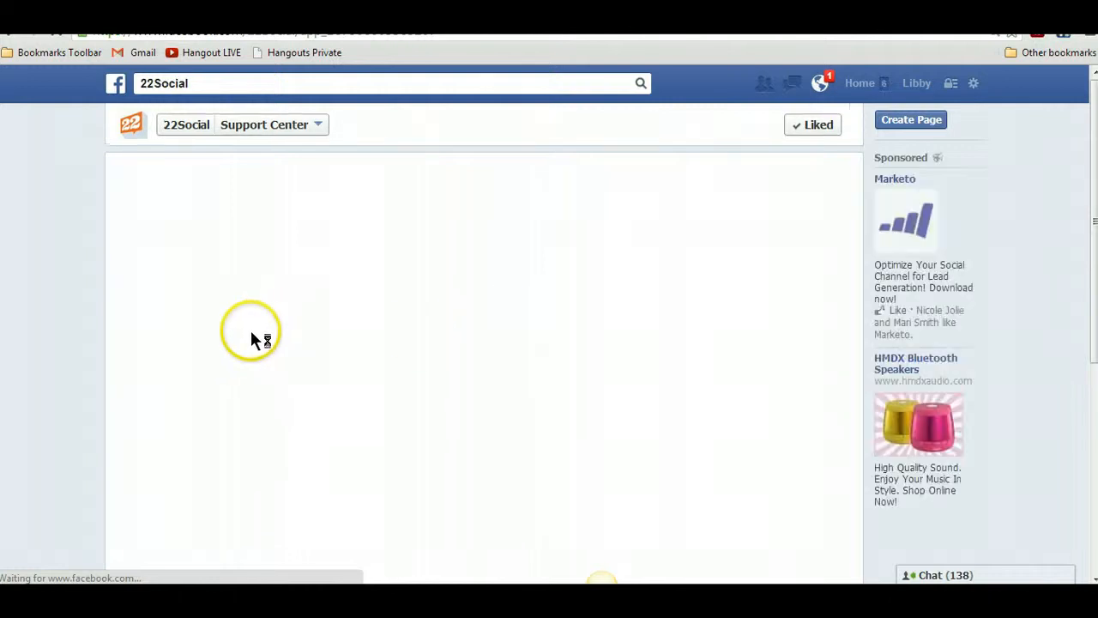
mouse_move(261, 339)
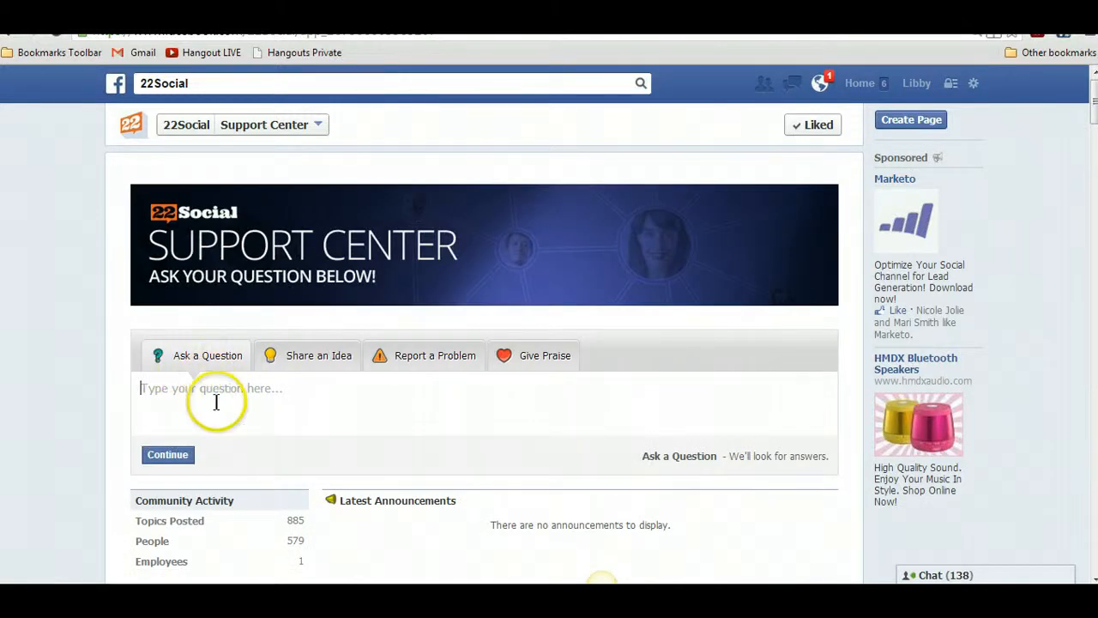
Ask 'Need assistance with email integration' and review the suggested matching questions.
text(Need assist)
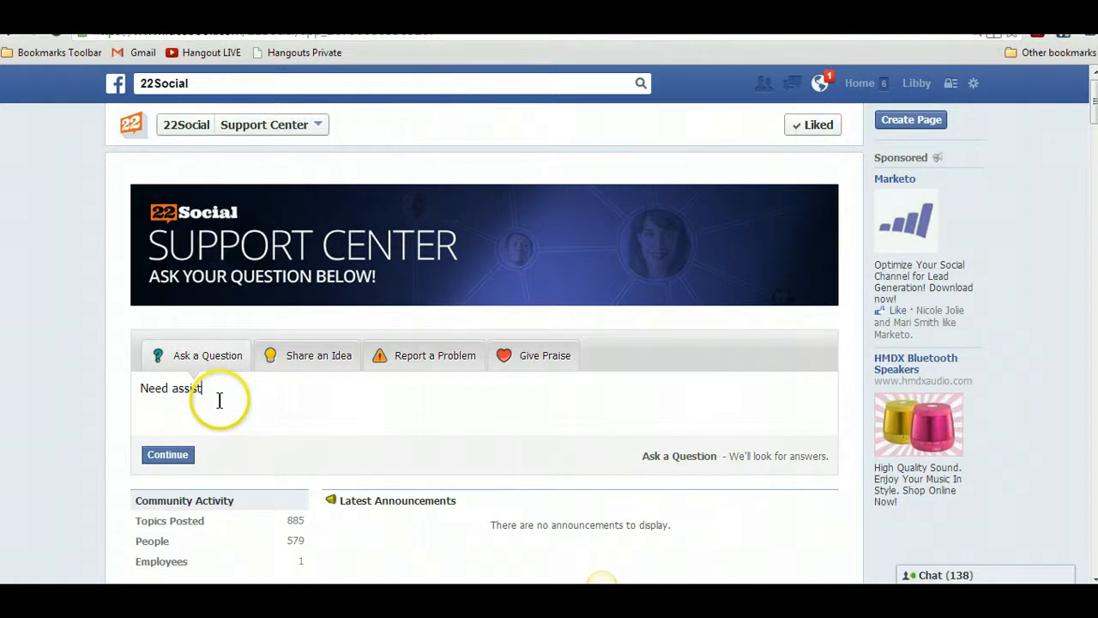
text(ance with email int)
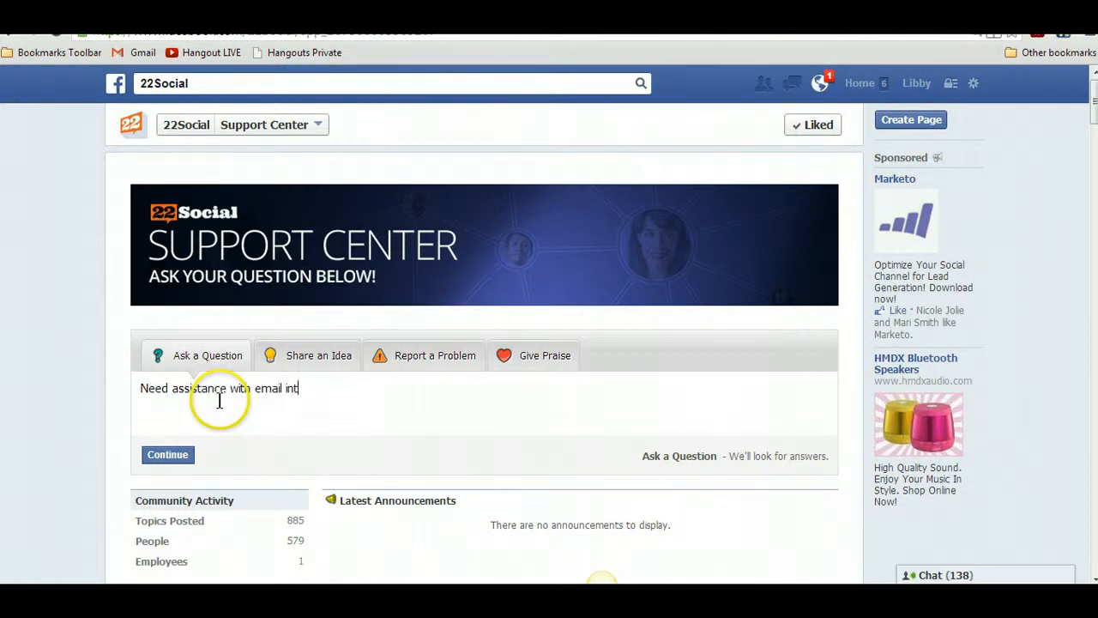
text(egration)
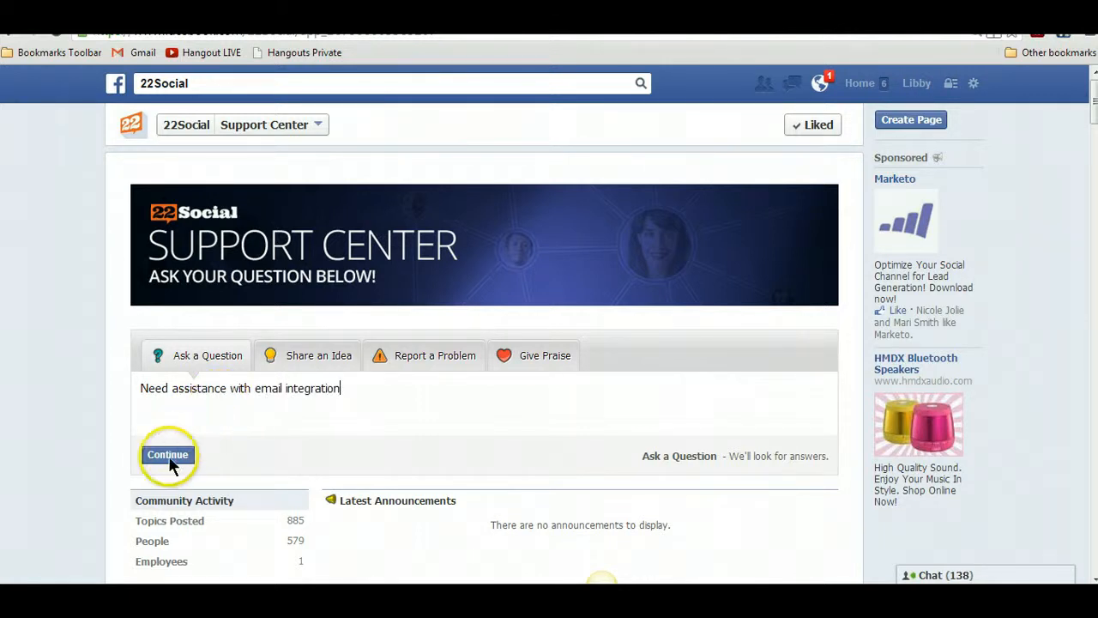
click(168, 455)
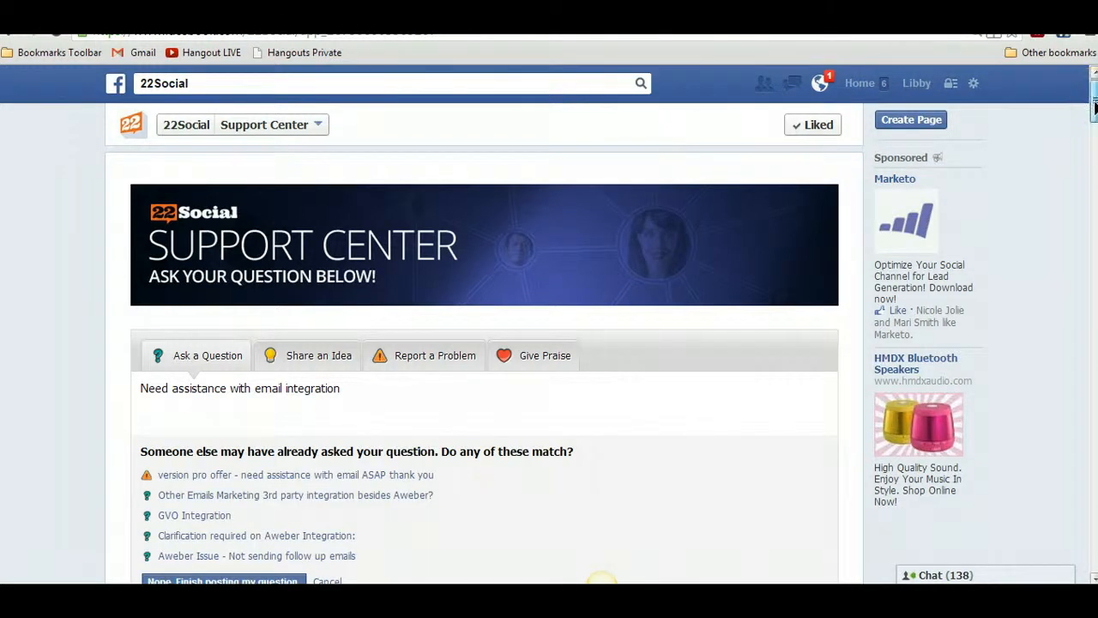
scroll(down, 3)
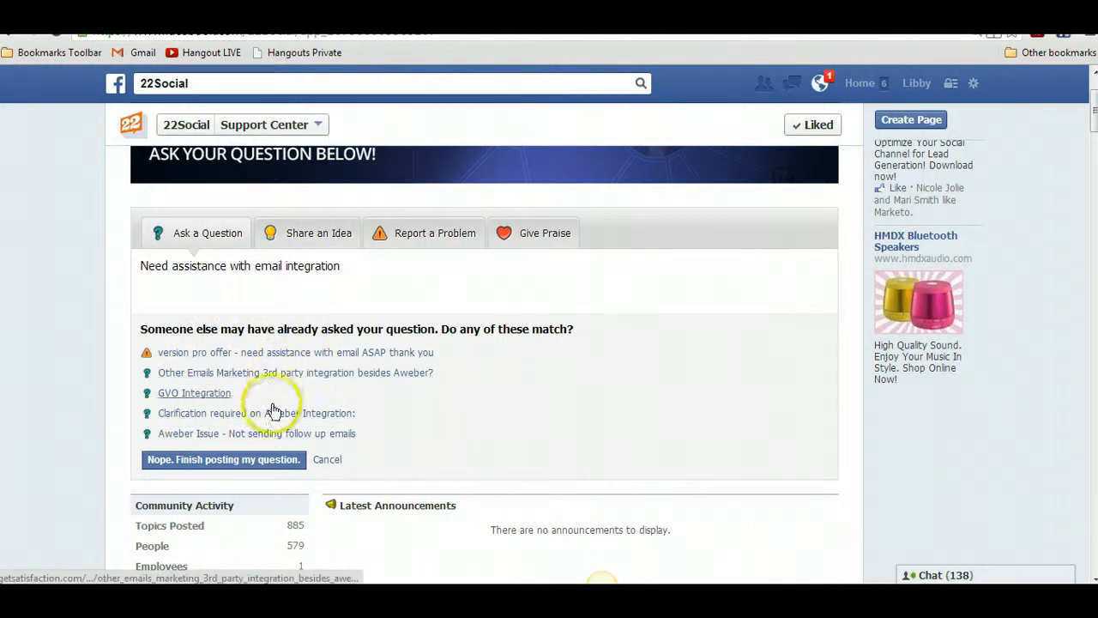
mouse_move(190, 376)
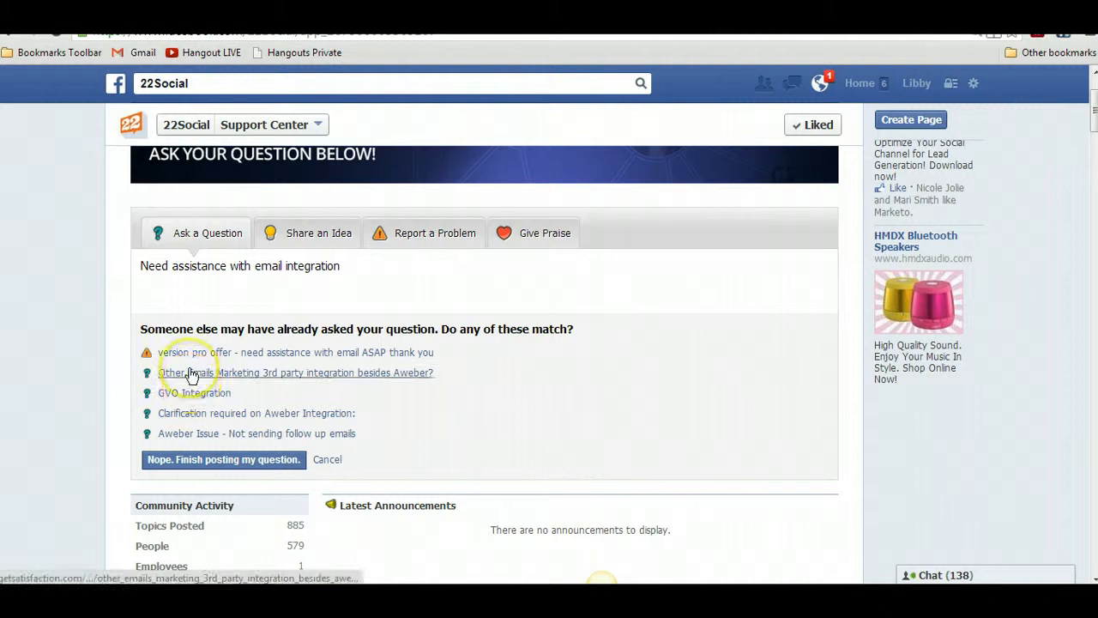
Read 'Other Emails Marketing 3rd party integration besides Aweber?' with its staff reply, then return to matches.
click(295, 373)
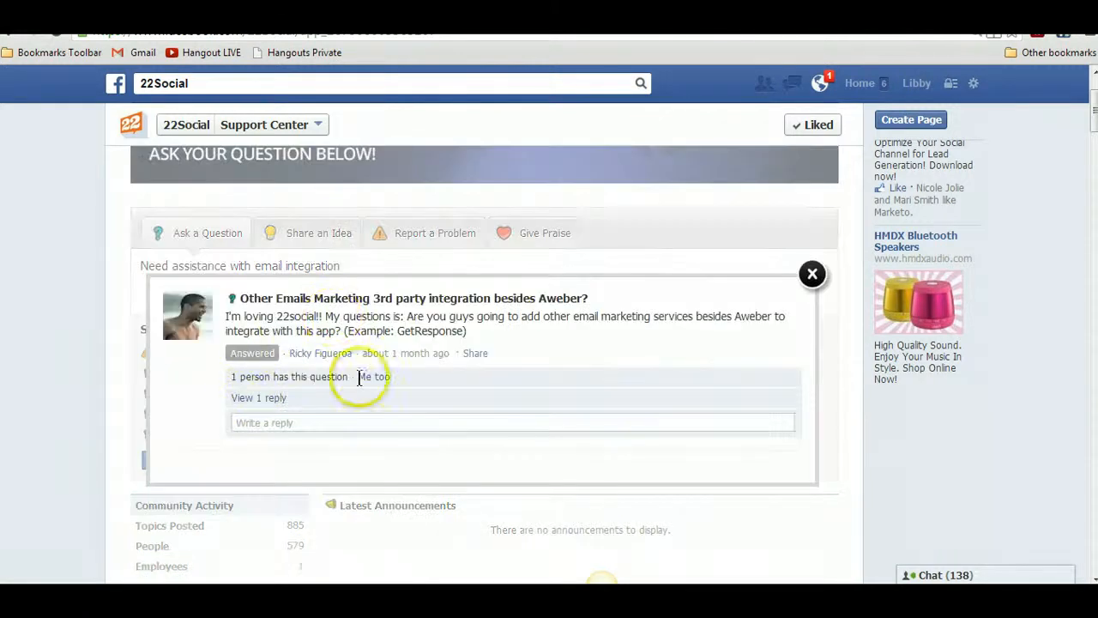
mouse_move(600, 374)
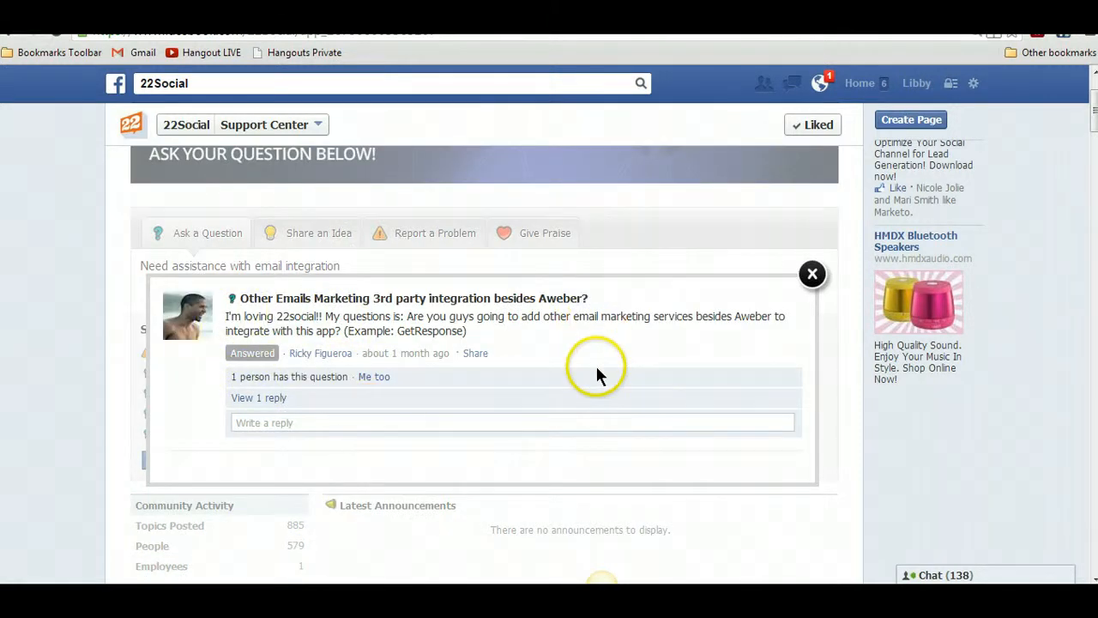
click(257, 398)
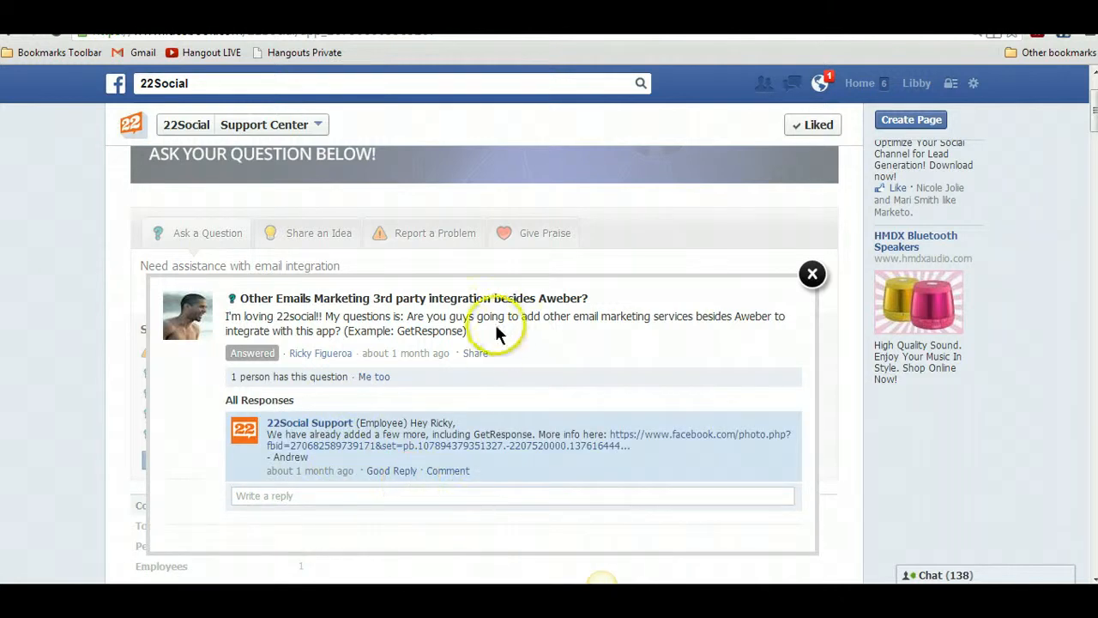
mouse_move(565, 463)
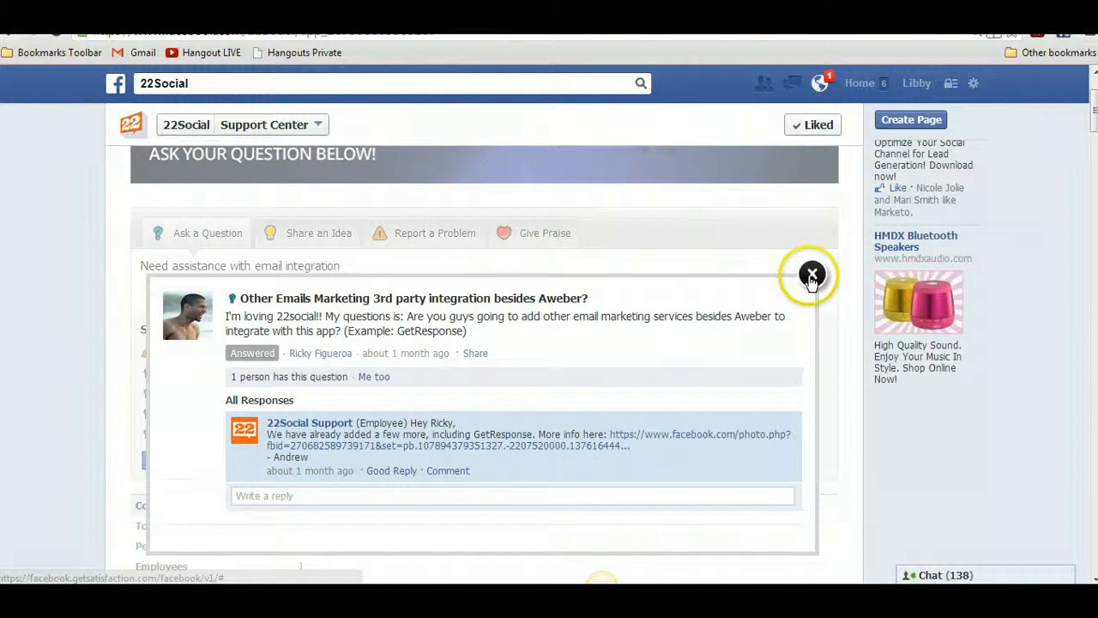
click(811, 274)
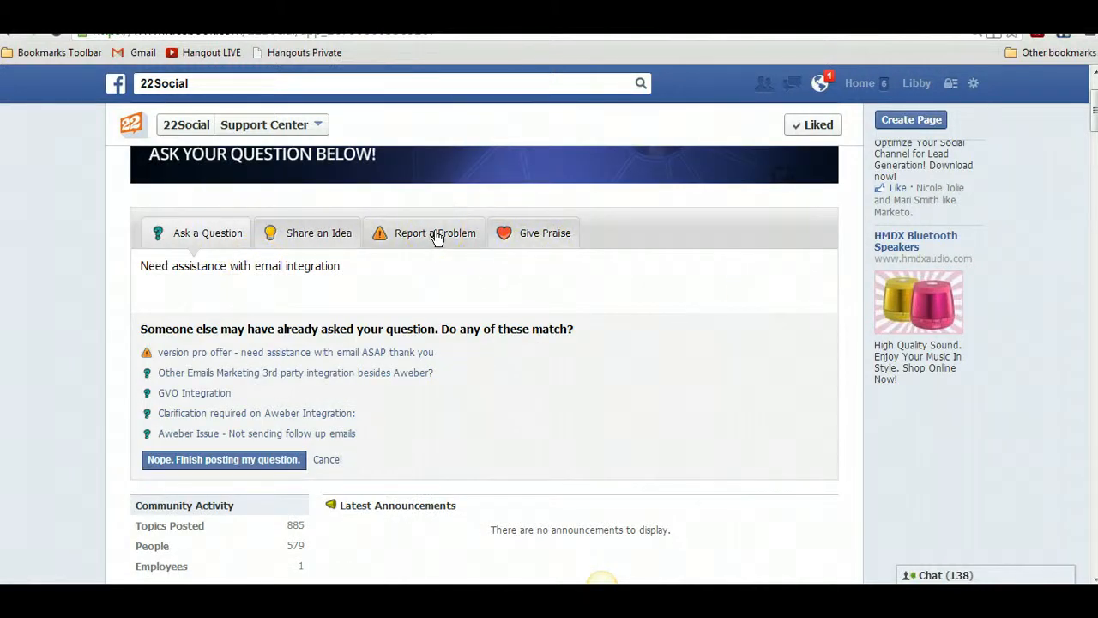
mouse_move(308, 237)
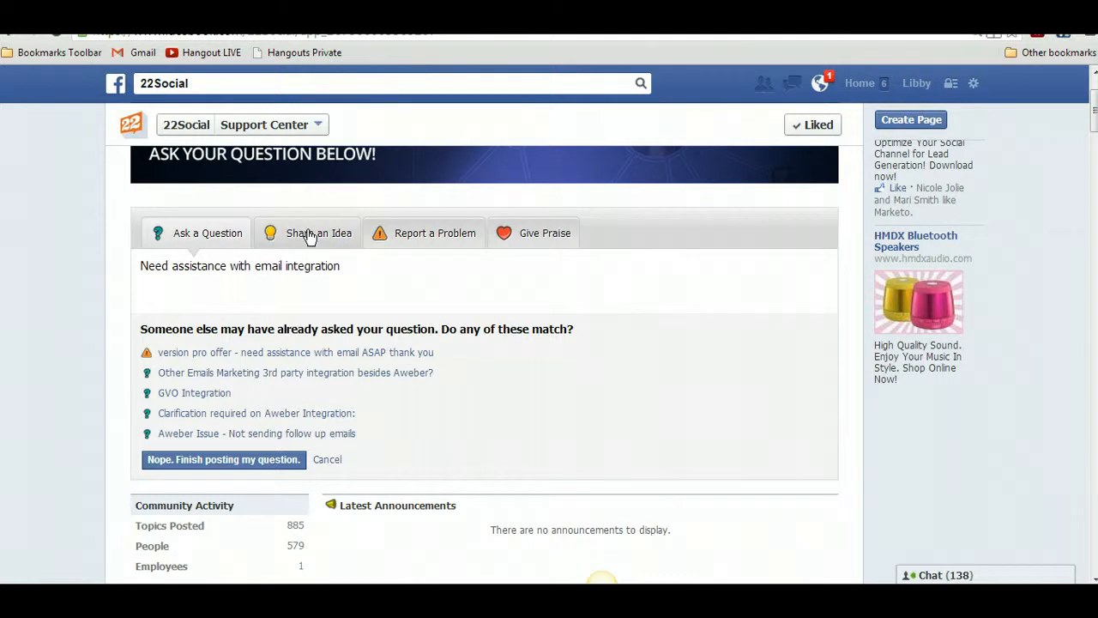
mouse_move(397, 240)
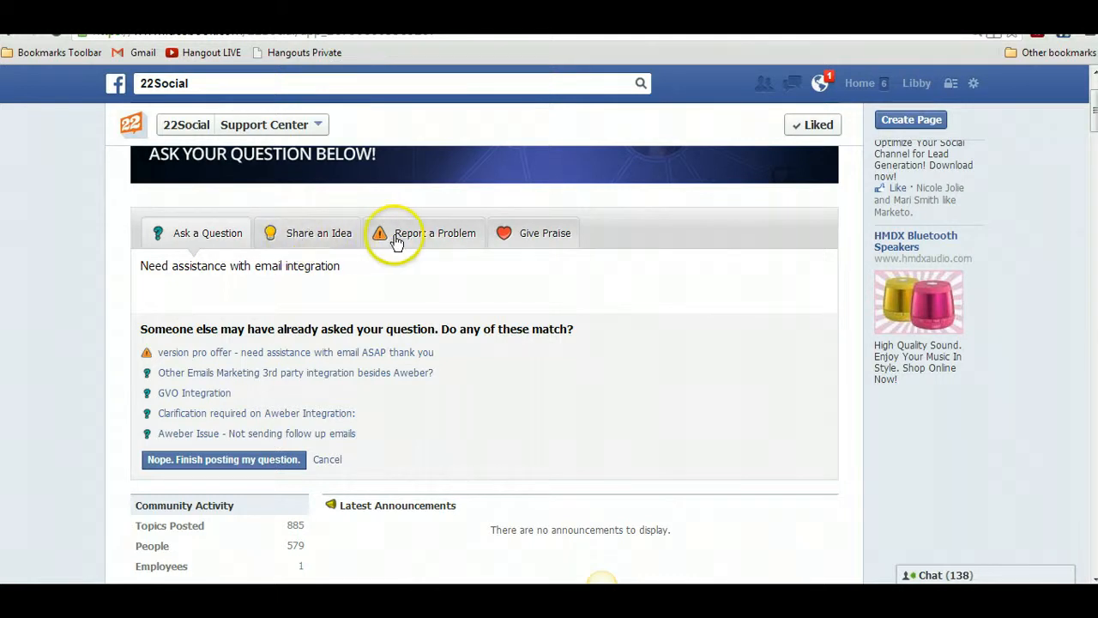
mouse_move(522, 258)
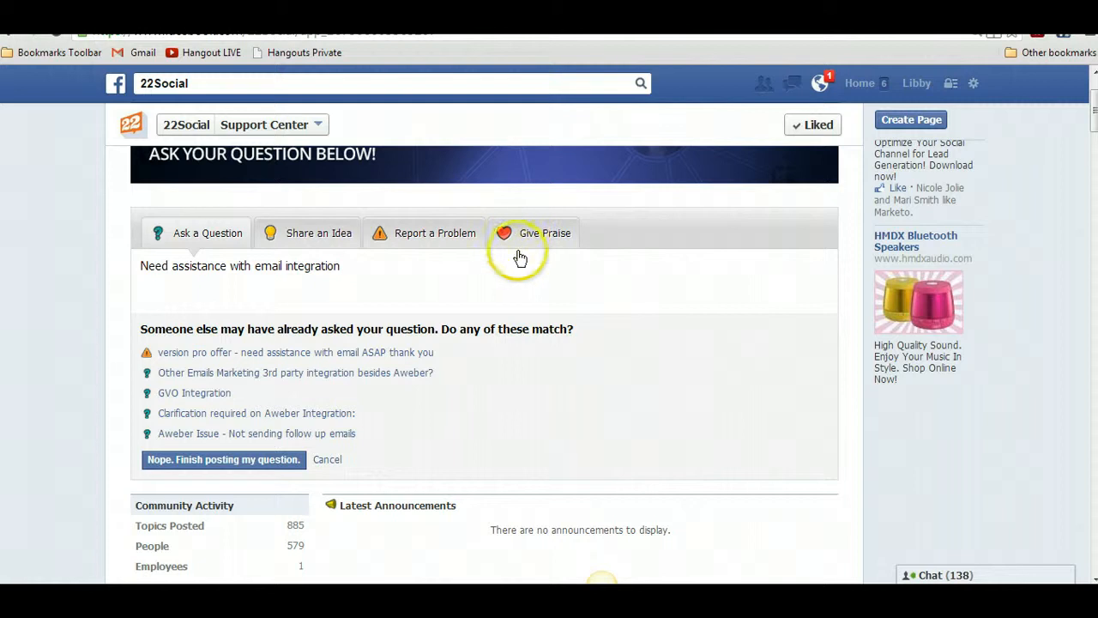
mouse_move(474, 301)
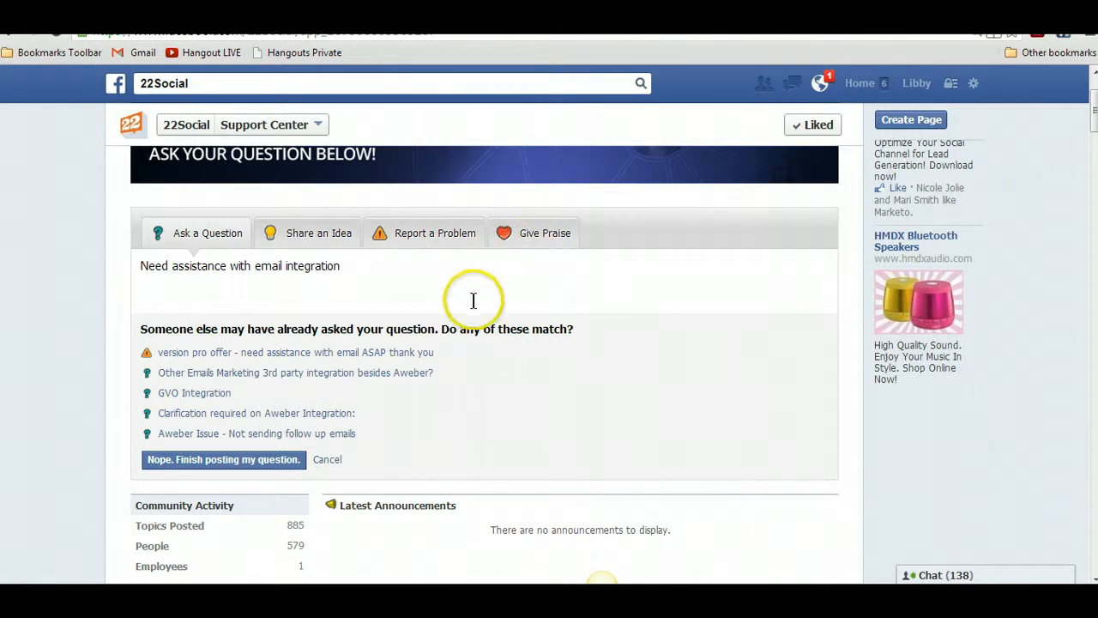
mouse_move(17, 335)
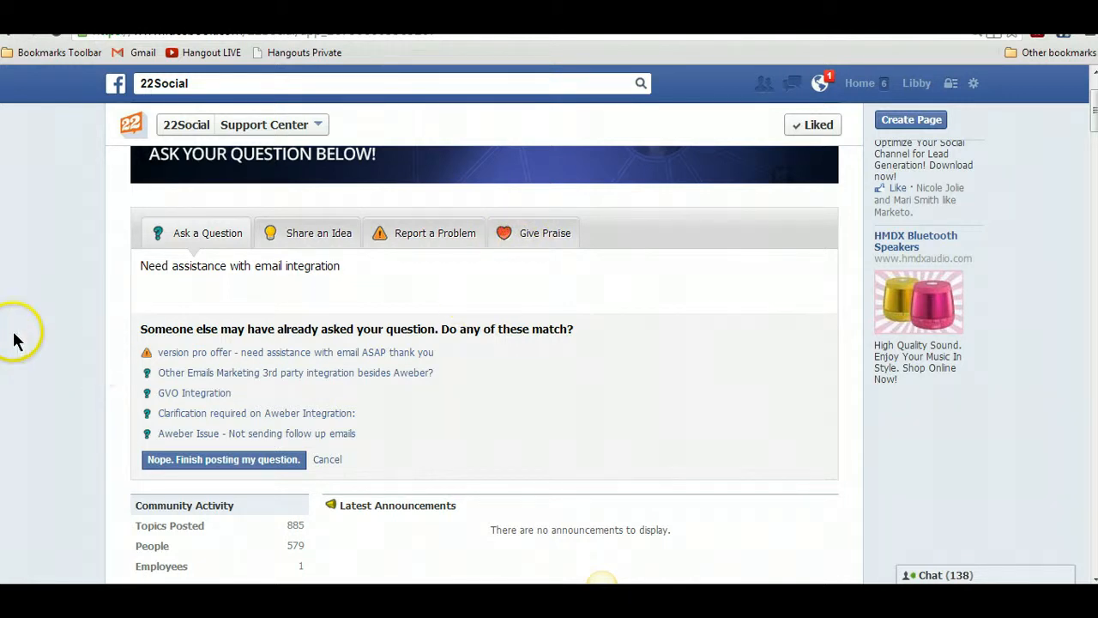
Return to the Help & Resources welcome page with its app tutorial video guides.
scroll(up, 3)
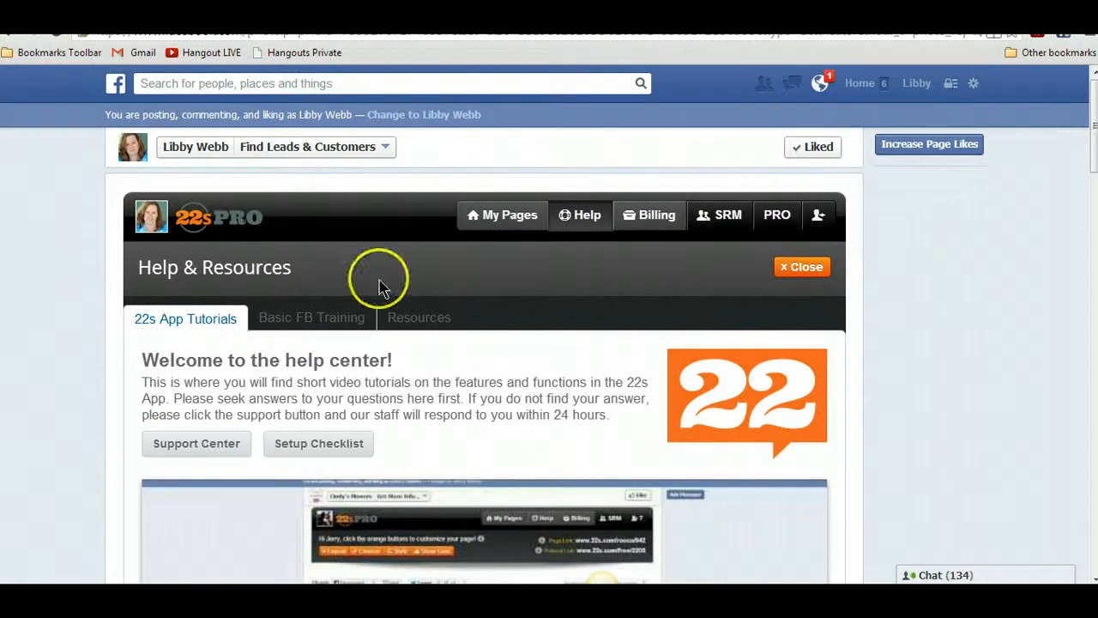
mouse_move(312, 315)
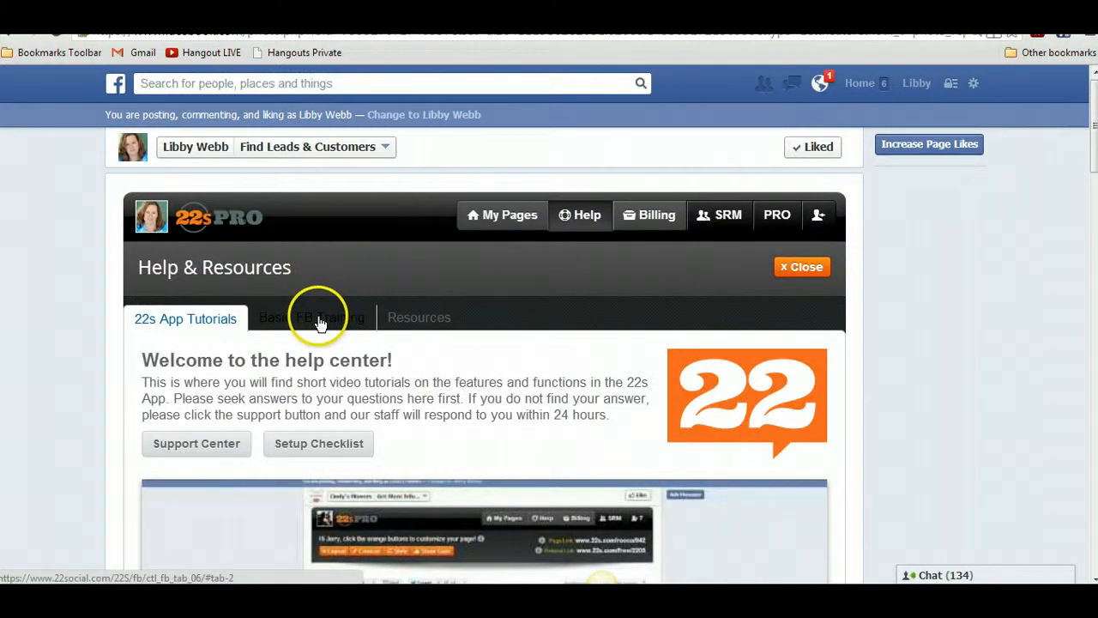
mouse_move(673, 258)
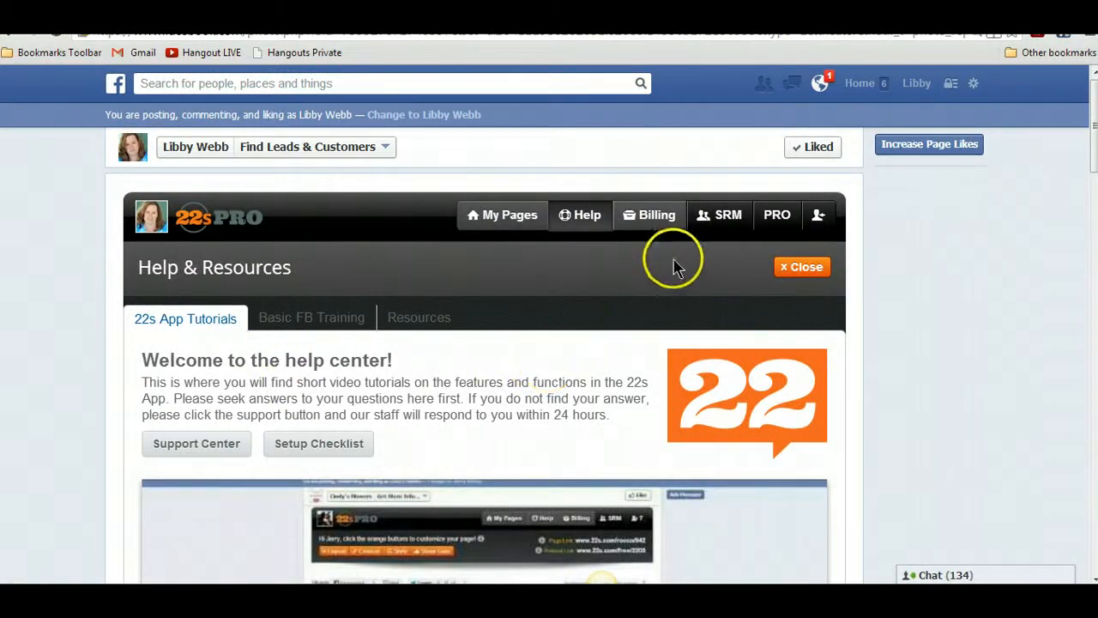
mouse_move(644, 267)
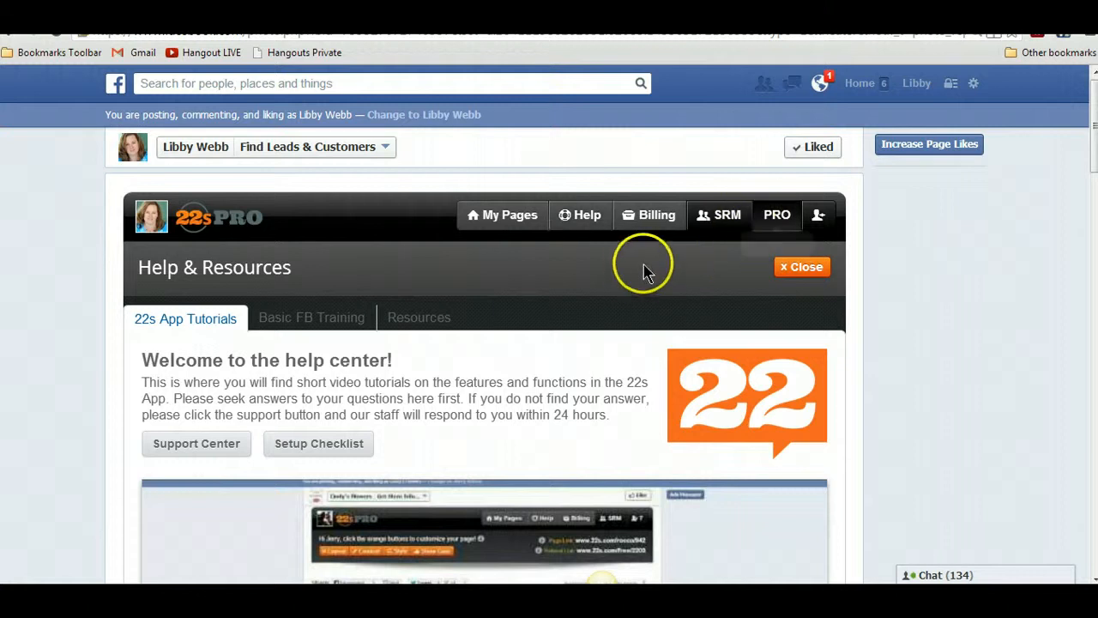
Browse the PRO Resources Hangout Archive's recorded videos, past episodes and feedback comments.
click(775, 214)
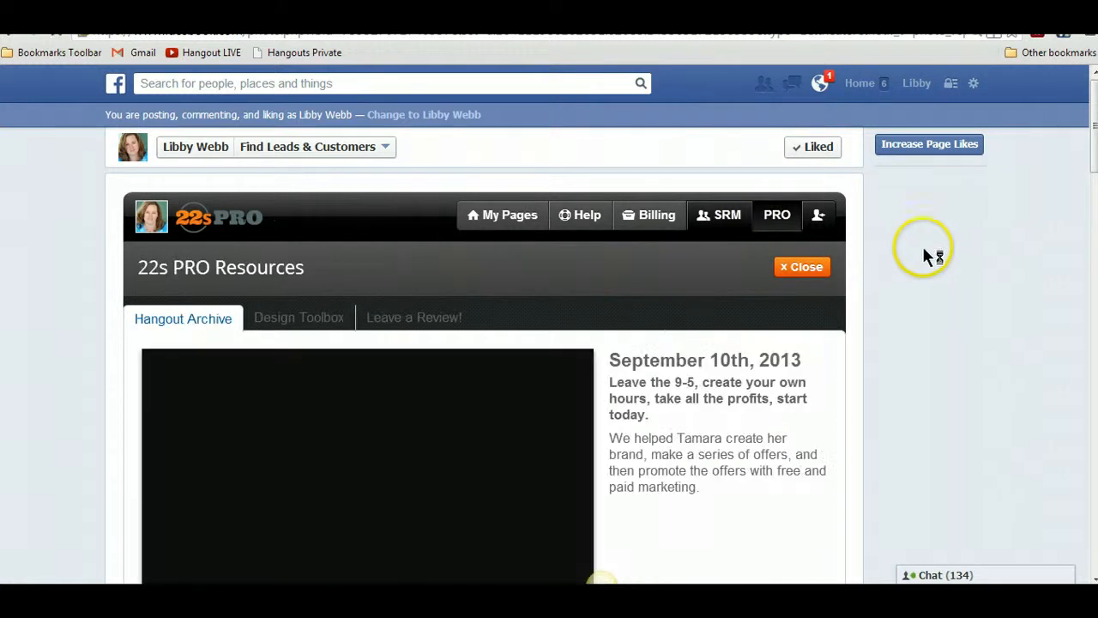
mouse_move(1089, 112)
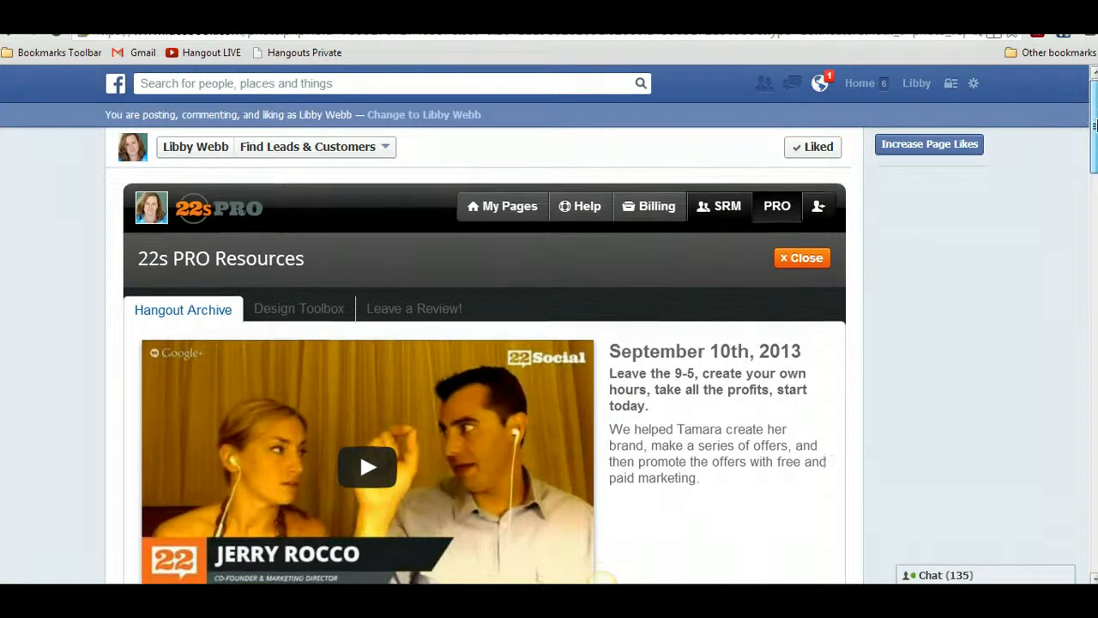
scroll(down, 3)
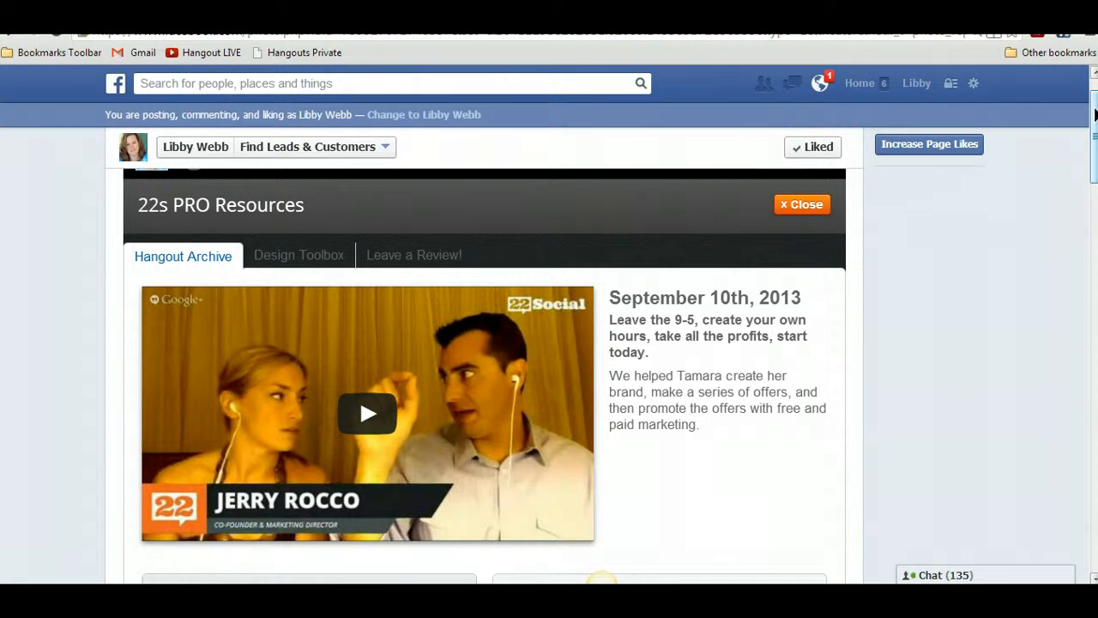
scroll(down, 3)
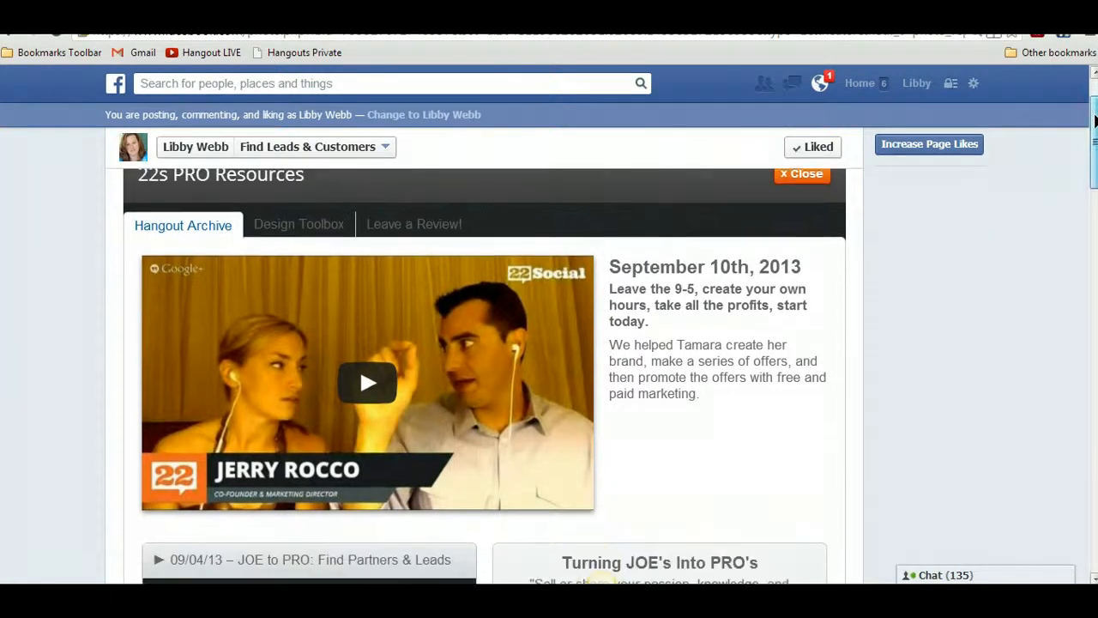
mouse_move(1057, 176)
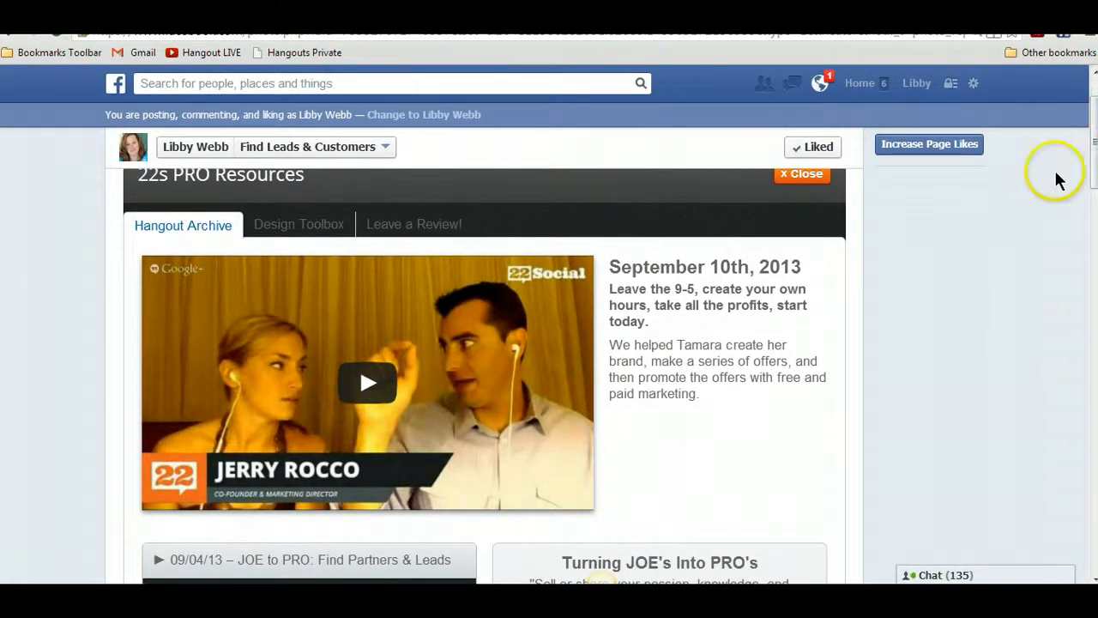
scroll(down, 3)
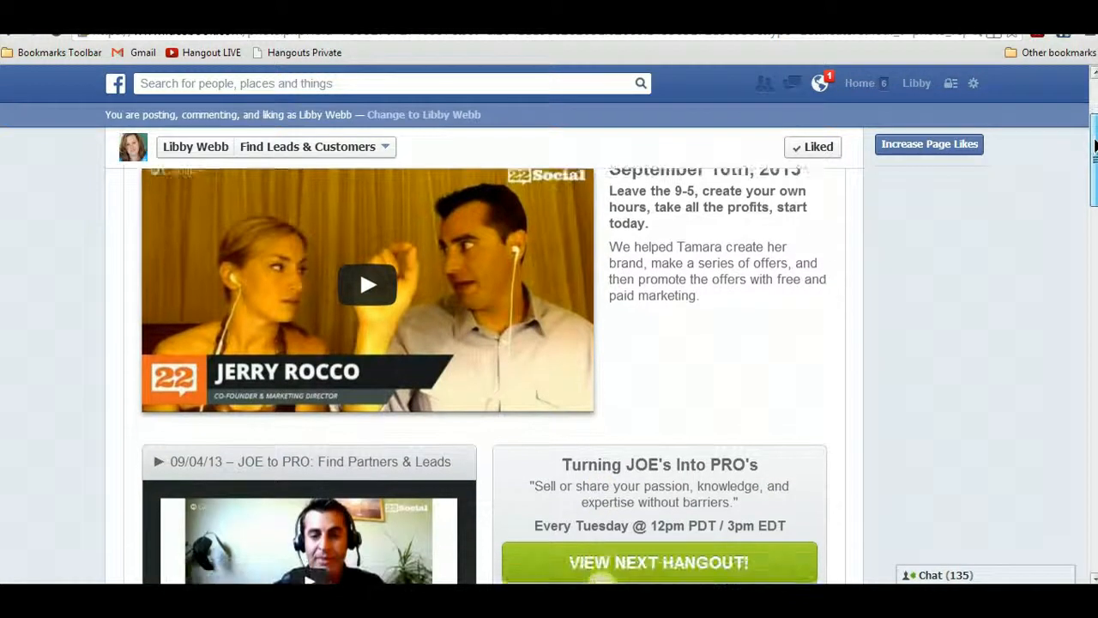
scroll(down, 3)
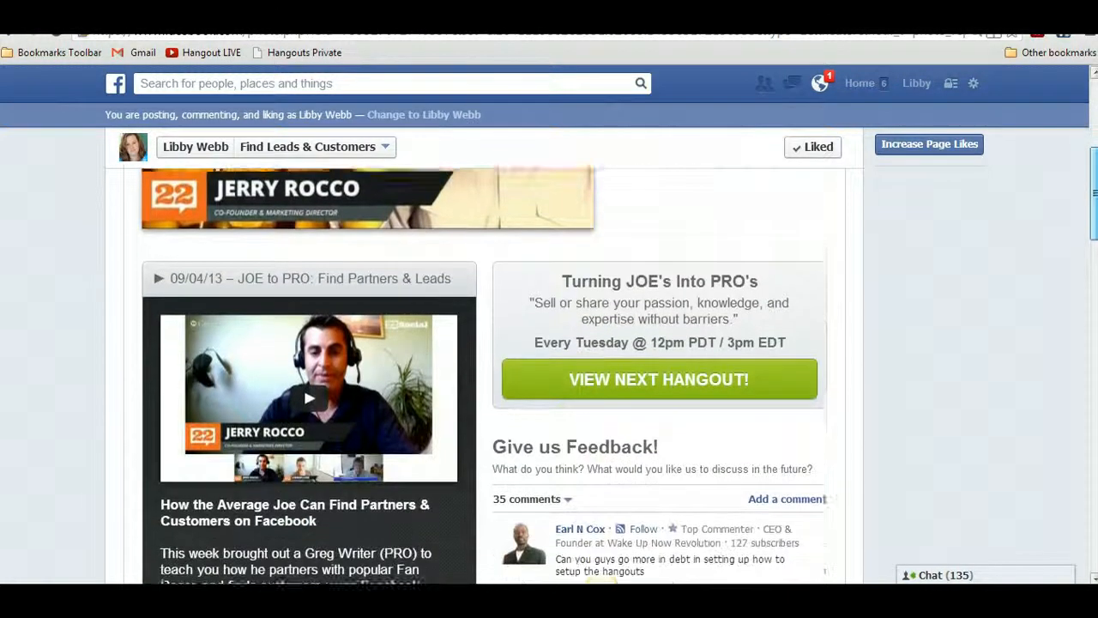
scroll(down, 3)
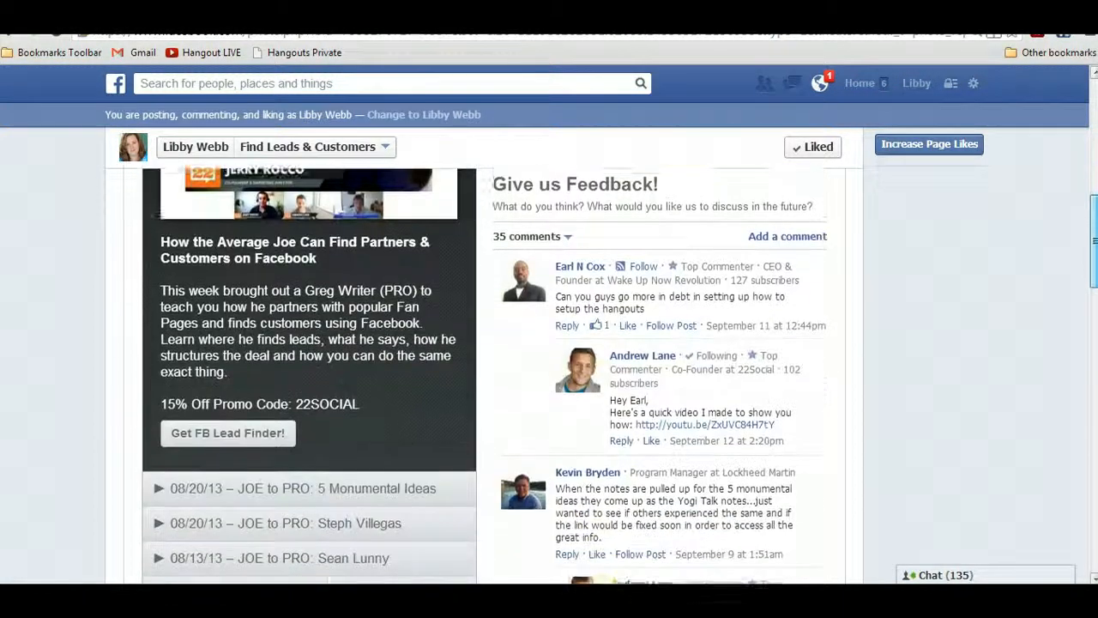
scroll(down, 3)
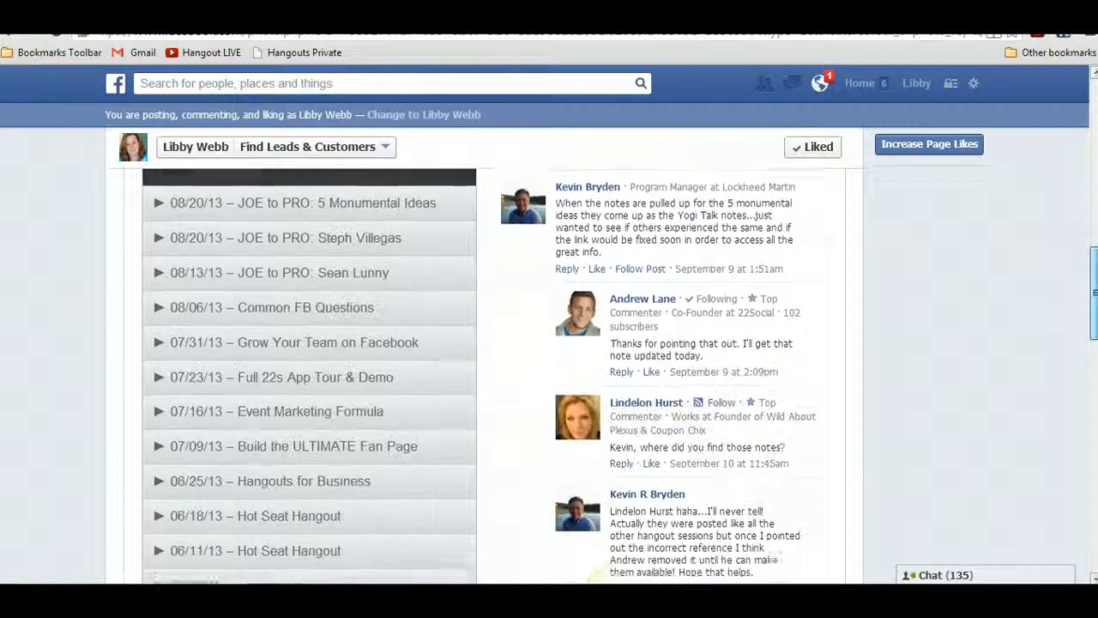
scroll(down, 3)
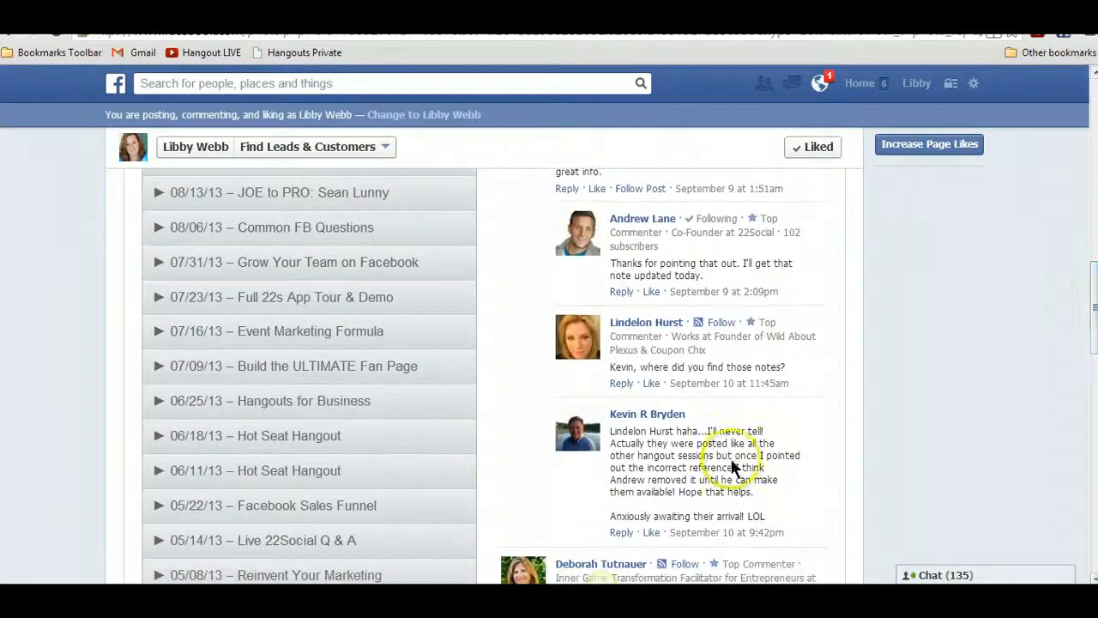
mouse_move(1089, 292)
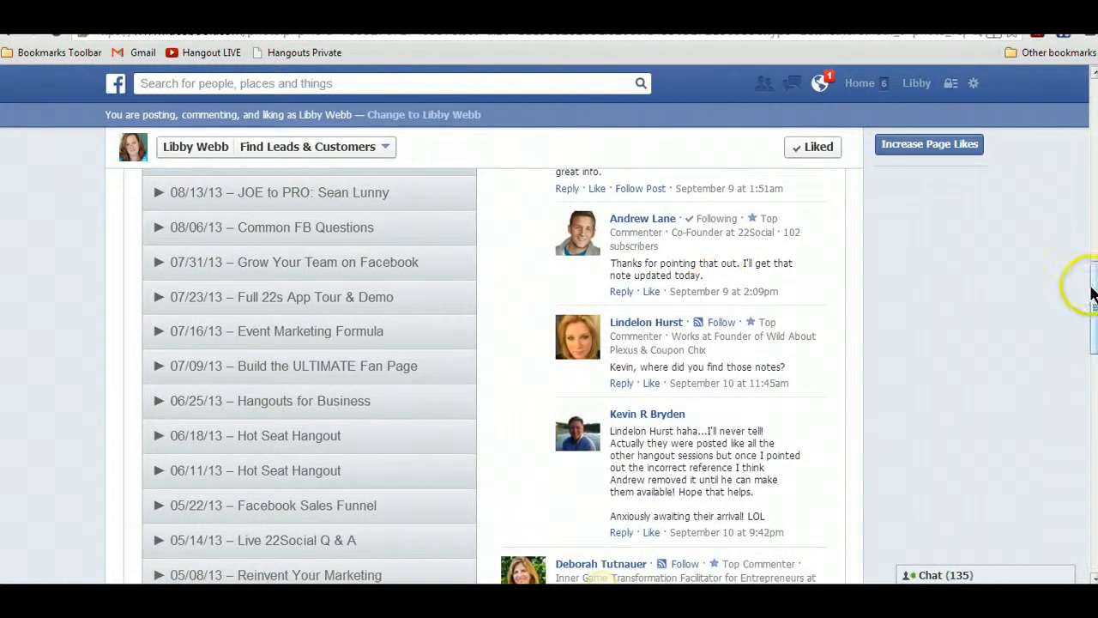
scroll(up, 3)
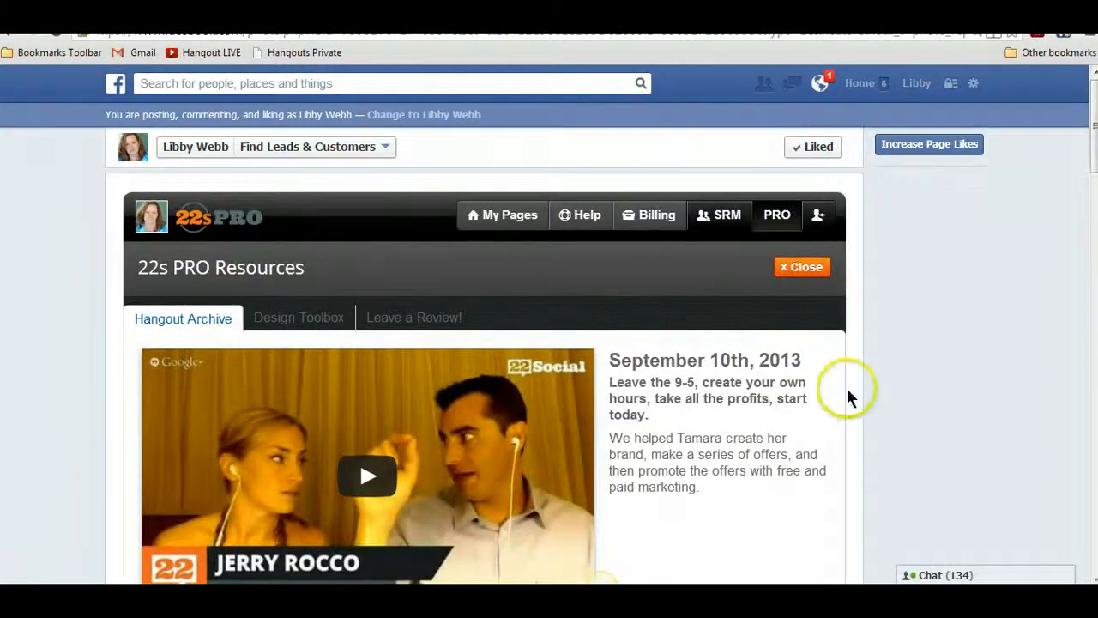
mouse_move(386, 257)
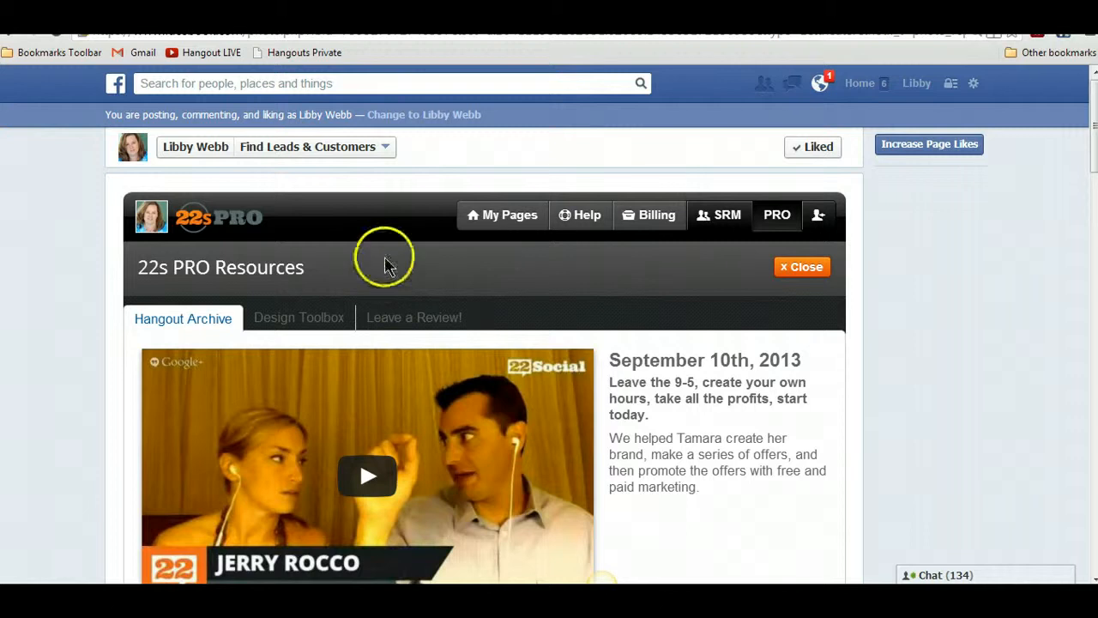
mouse_move(975, 364)
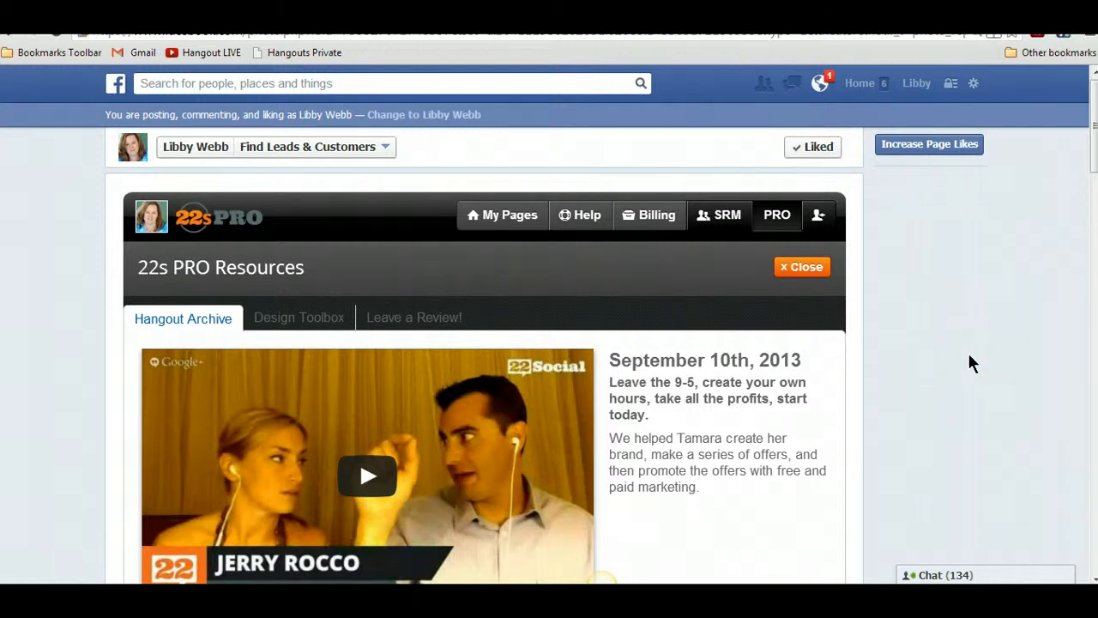